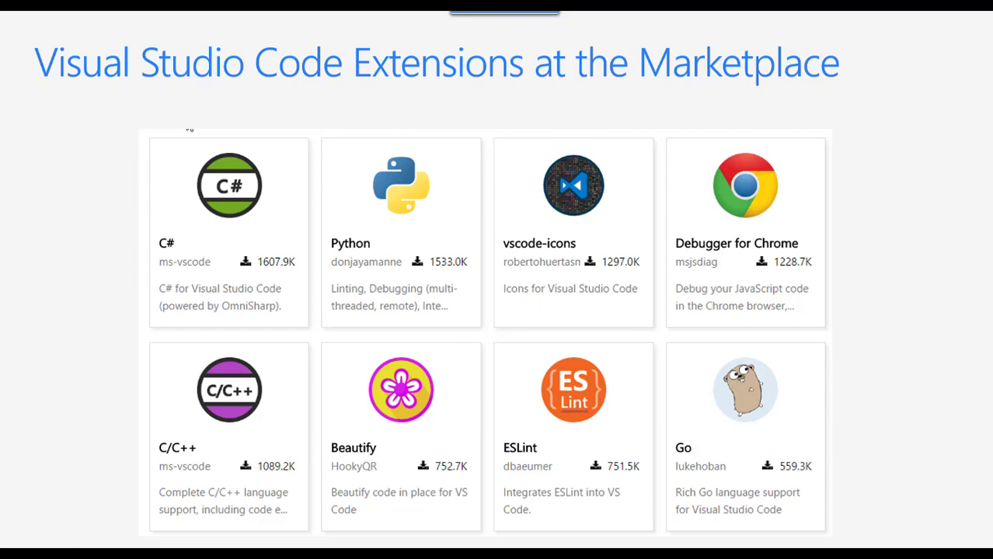
Bring up the overview of open windows to leave the slide show
key(alt+tab)
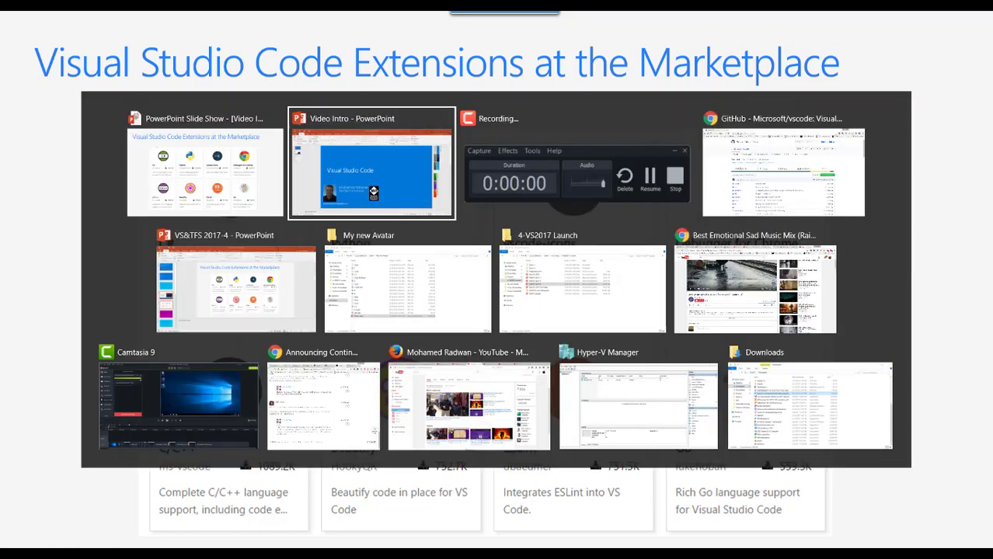
mouse_move(301, 278)
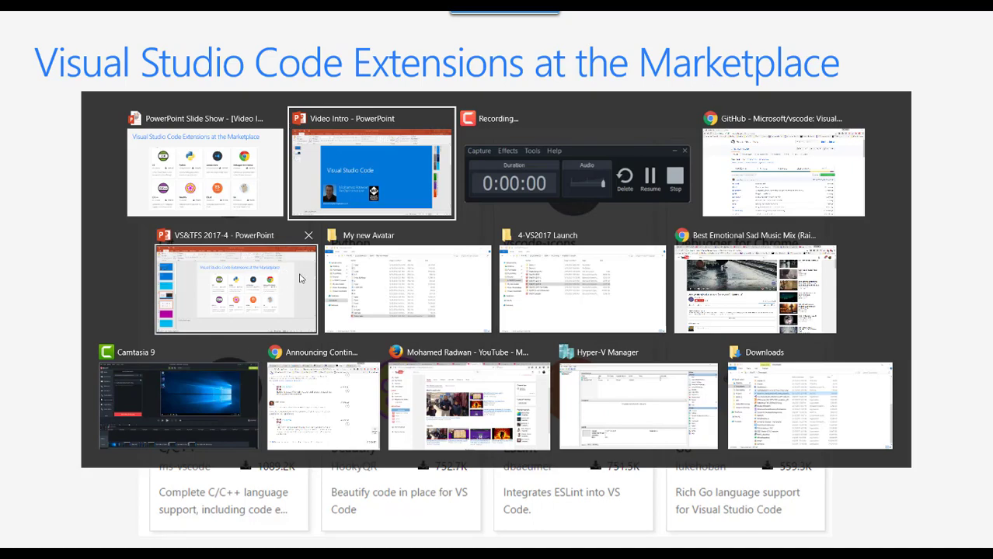
Review the Microsoft/vscode GitHub README down to the License section and back up
click(783, 170)
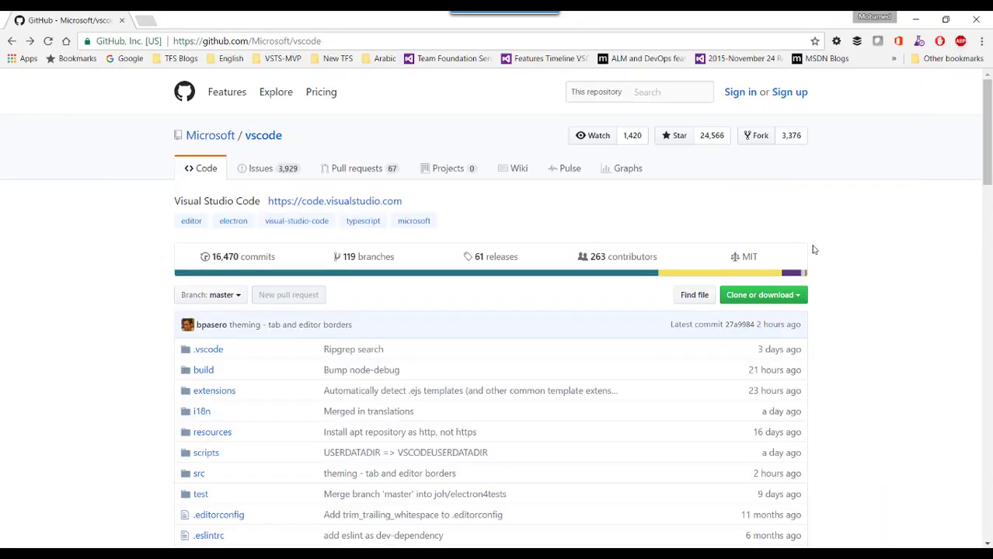
scroll(down, 3)
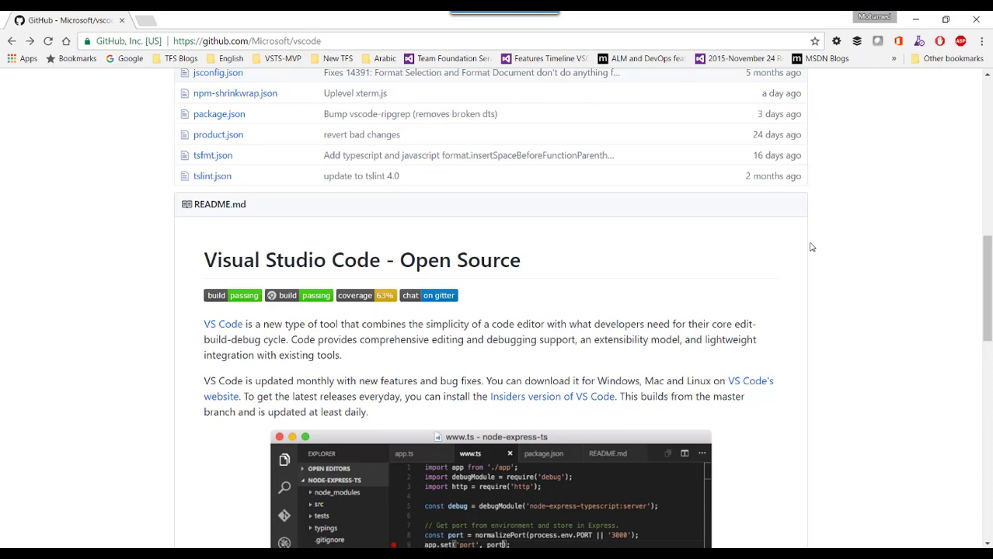
scroll(down, 3)
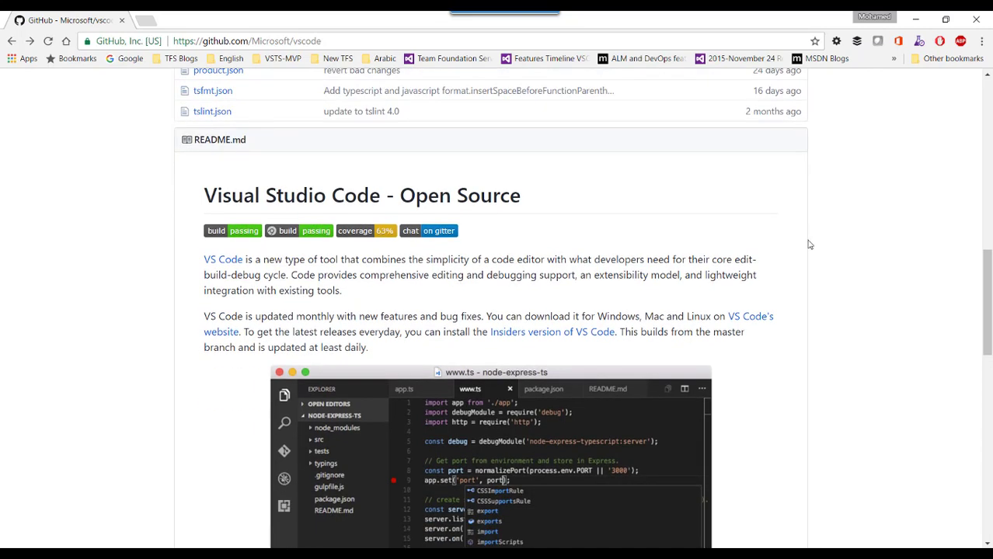
mouse_move(811, 243)
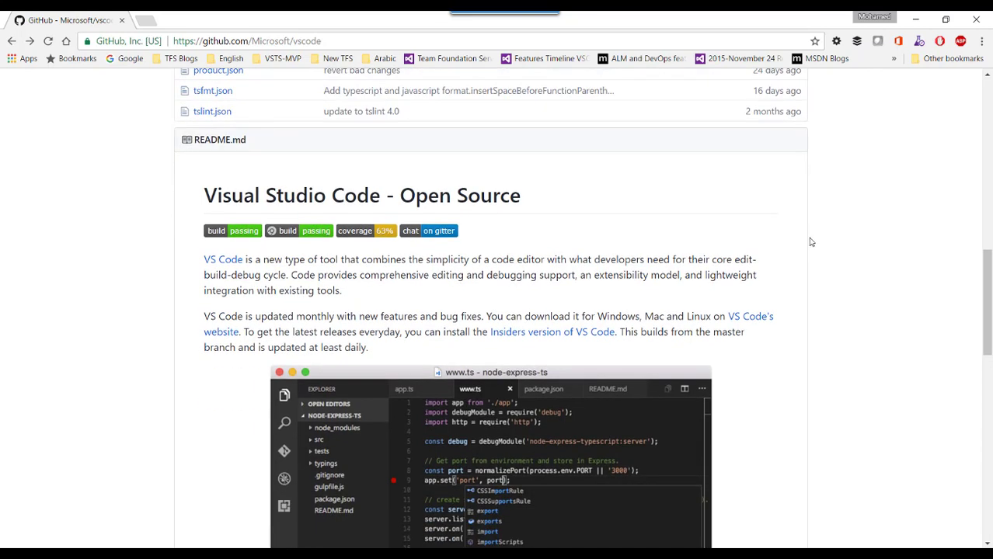
scroll(down, 3)
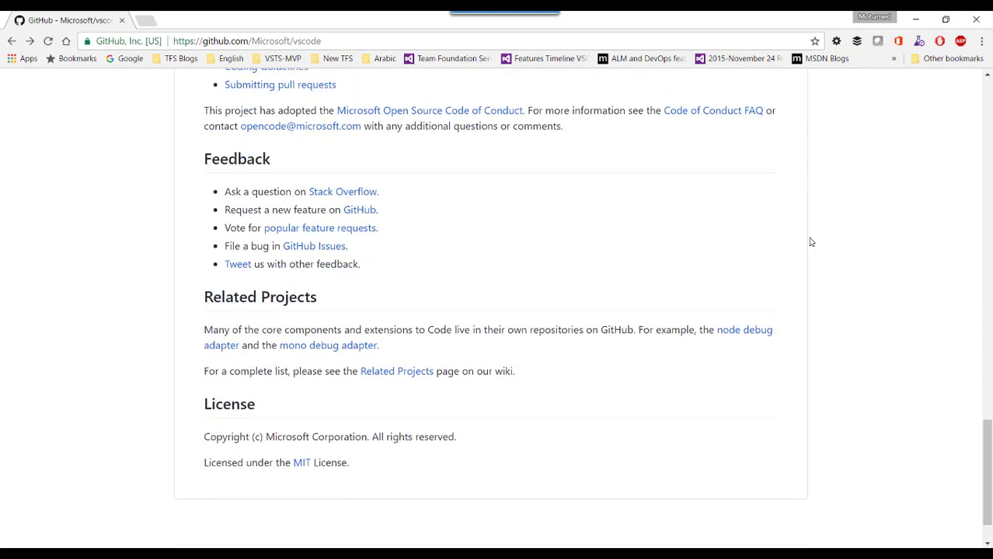
scroll(up, 3)
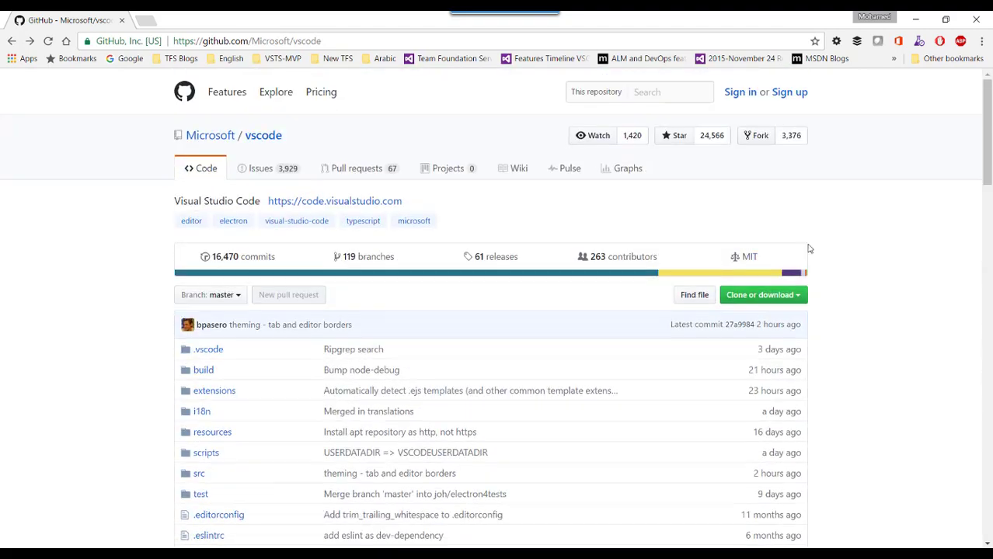
mouse_move(804, 253)
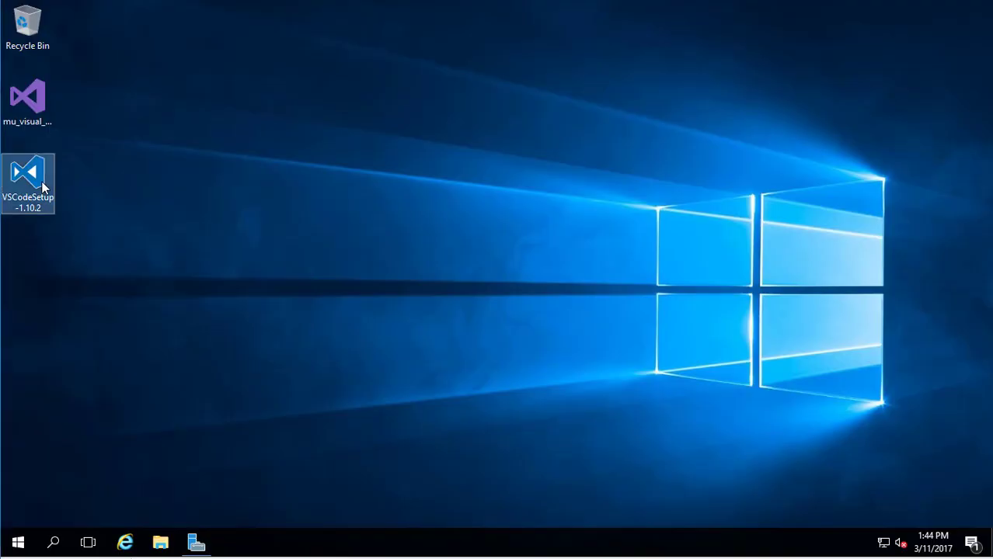
Install Visual Studio Code from VSCodeSetup with the license accepted and defaults, then launch it
double_click(28, 171)
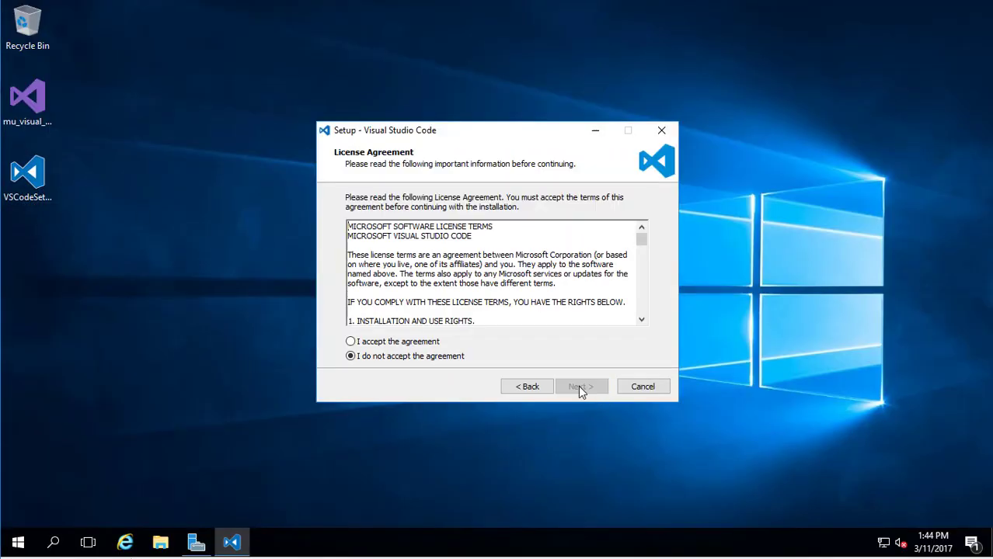
click(351, 342)
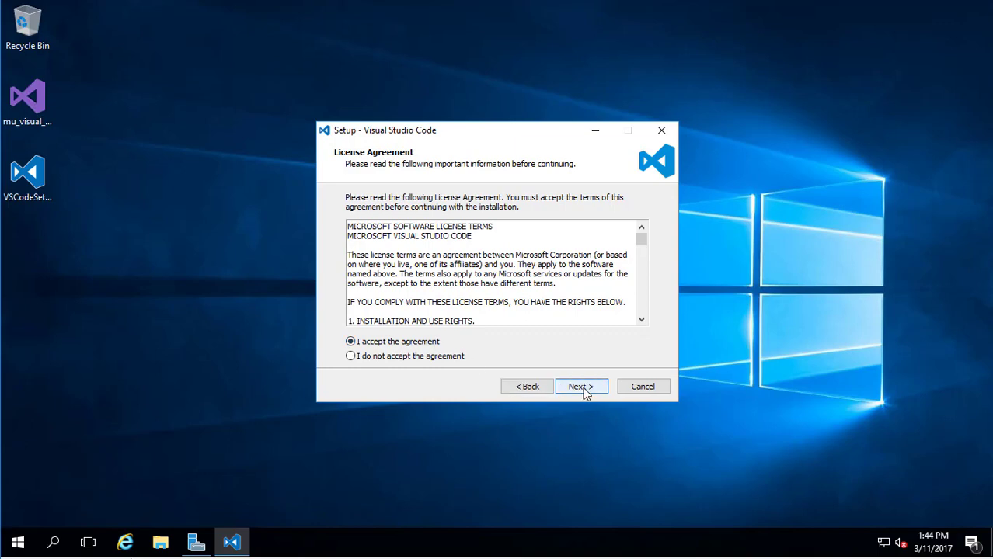
click(581, 385)
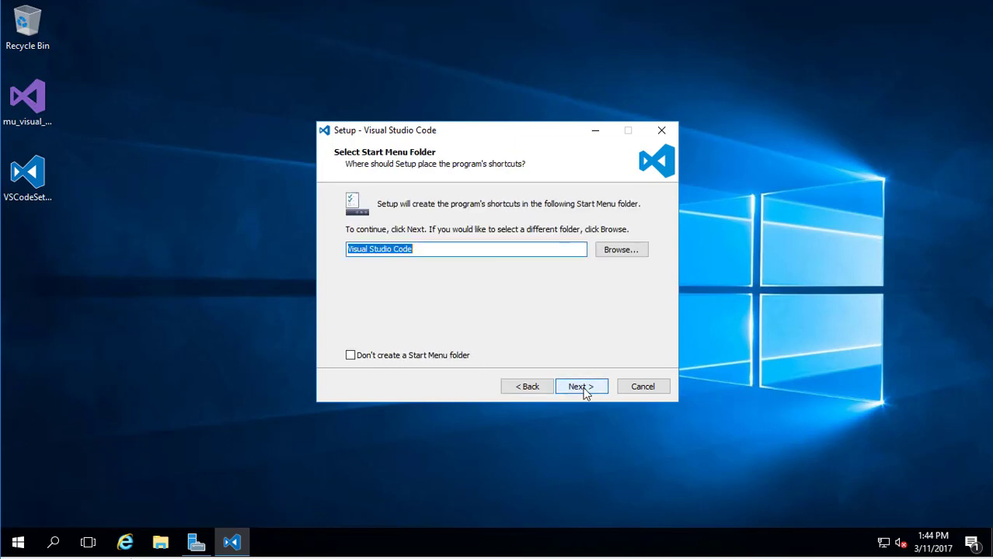
click(581, 386)
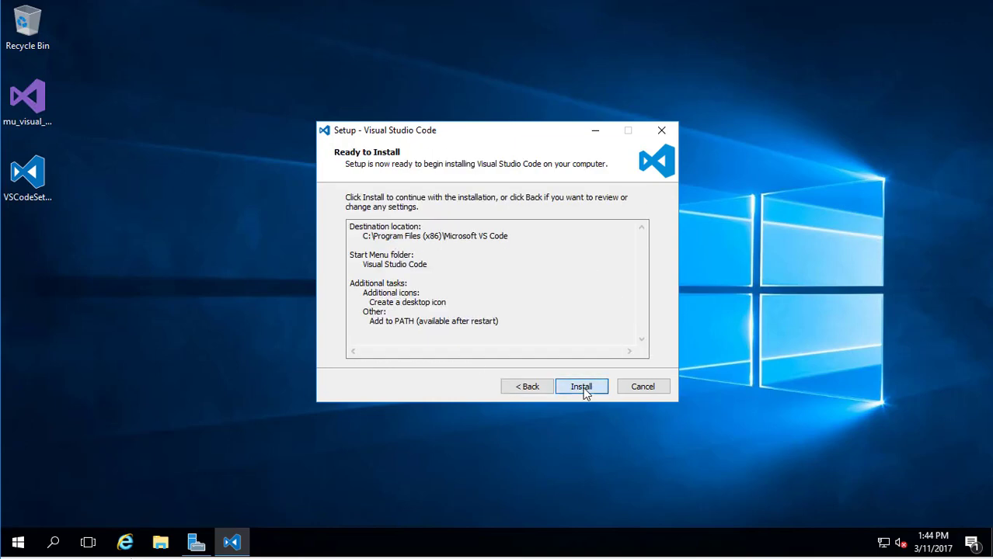
click(581, 386)
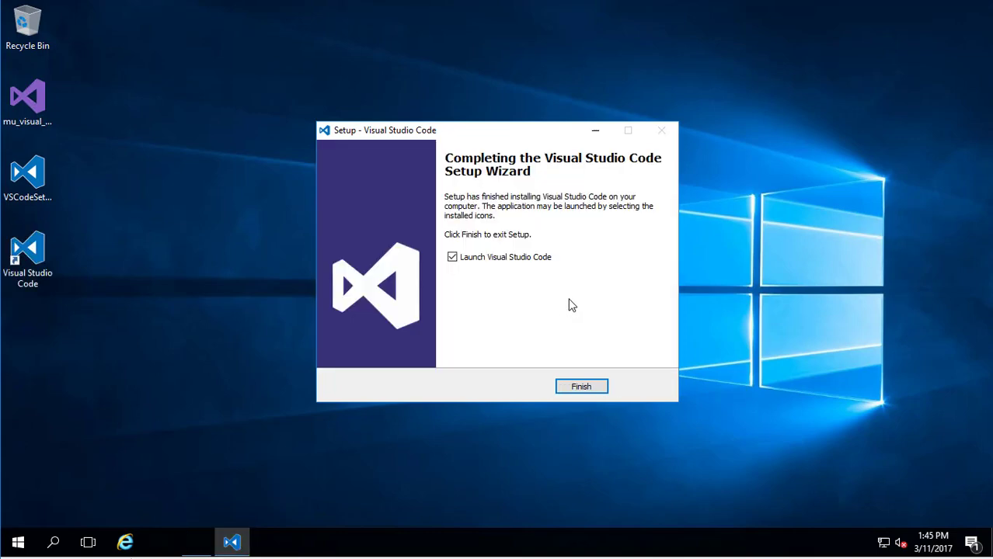
click(581, 385)
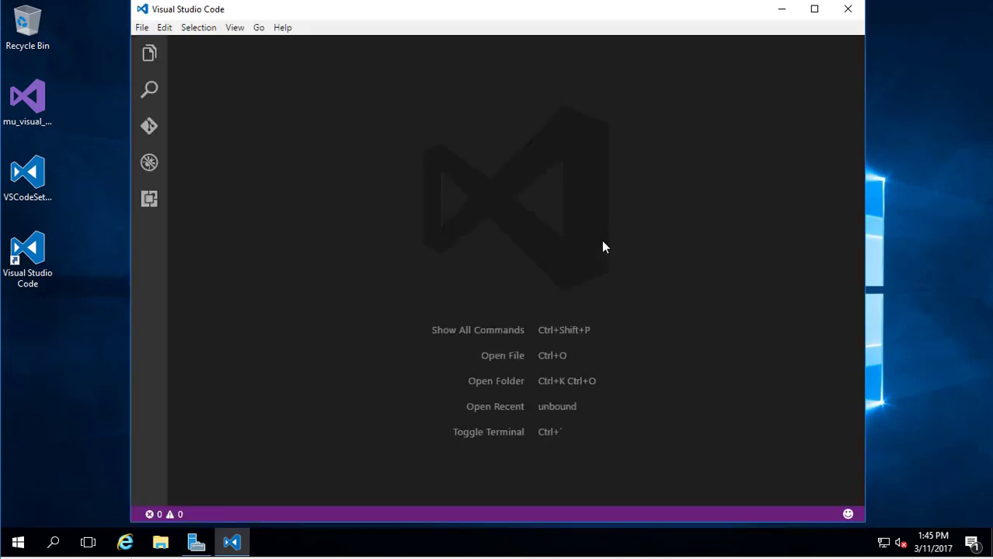
From the Explorer panel, start opening a folder and name a new Documents folder 'VS Code Project'
click(150, 52)
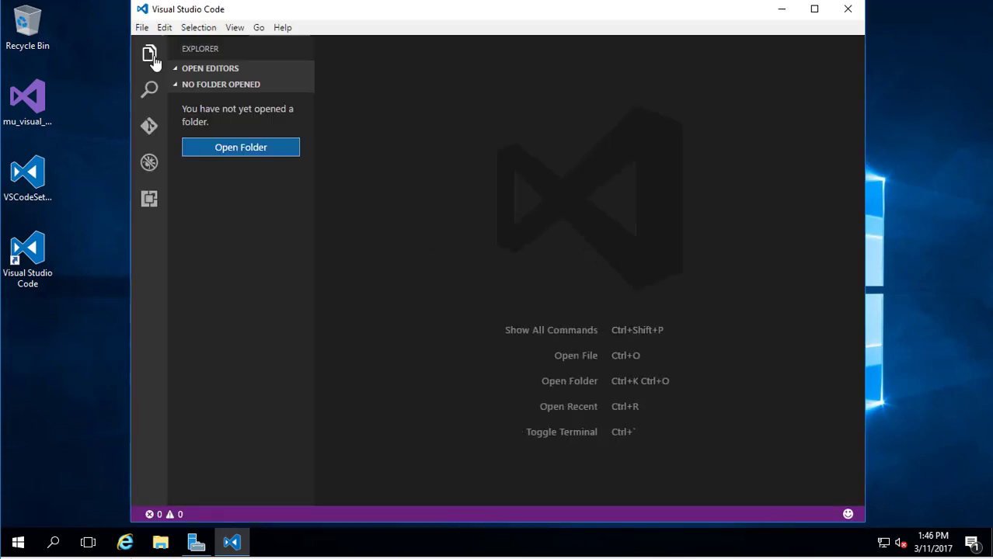
click(240, 146)
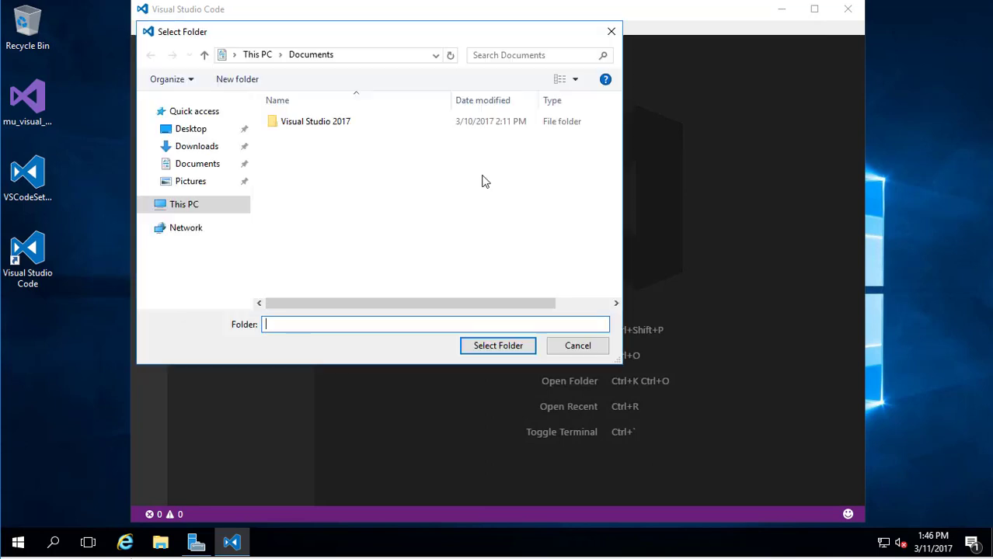
mouse_move(326, 170)
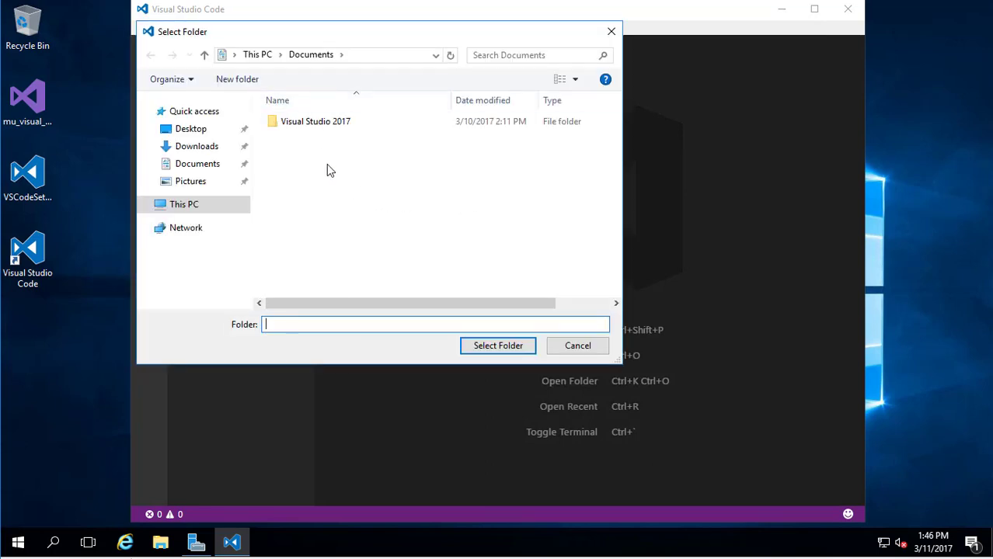
mouse_move(283, 128)
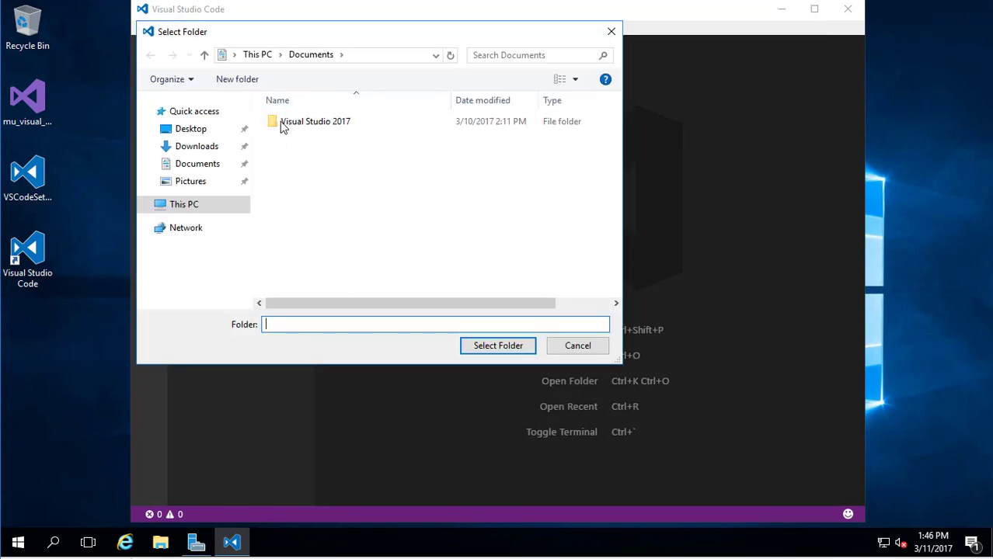
click(237, 78)
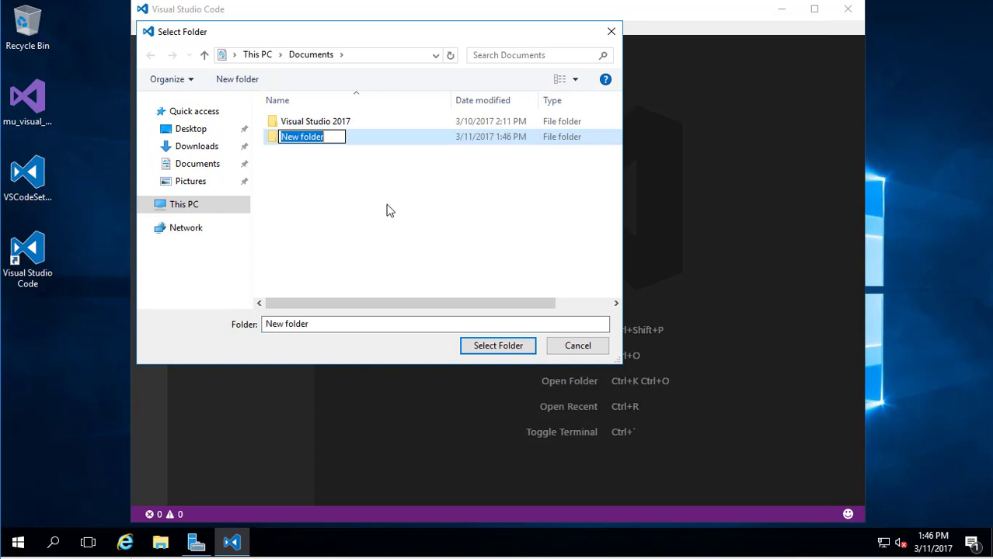
text(VS C)
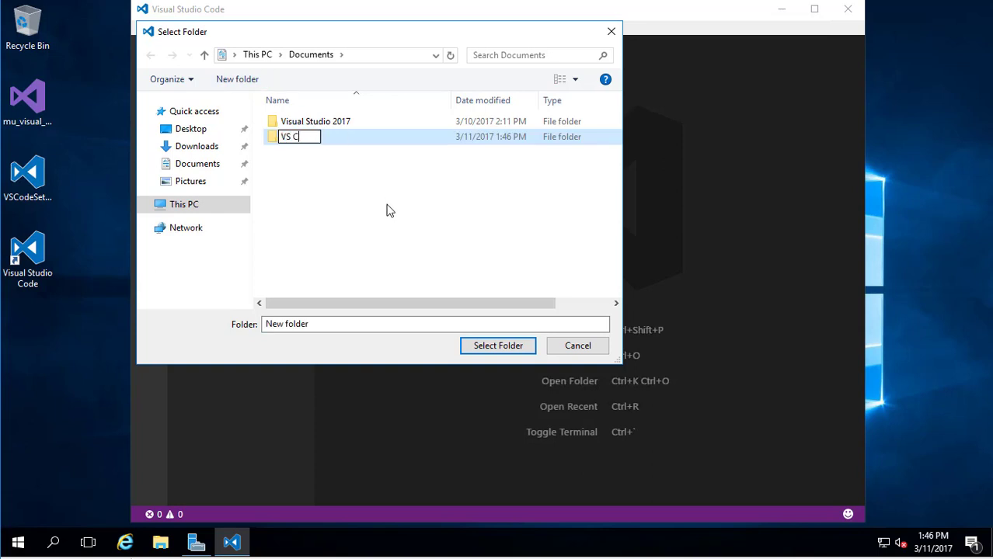
text(ode P)
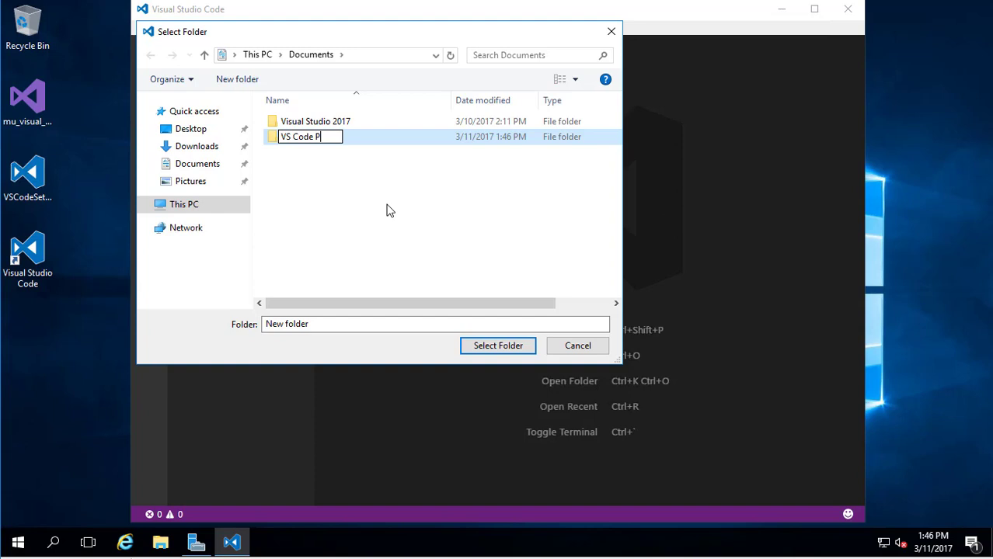
text(roject)
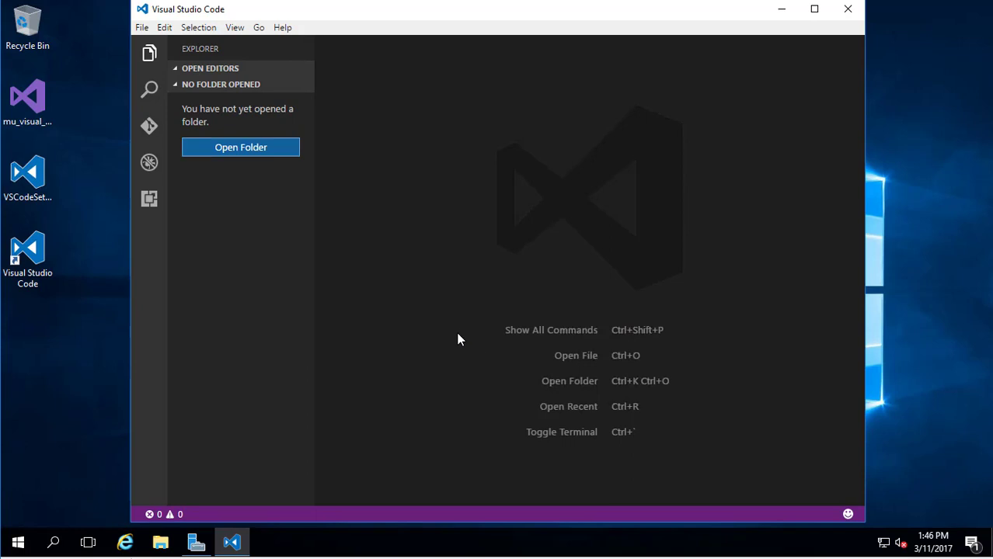
Open the VS Code Projects folder and install Microsoft's C# extension from the marketplace
click(239, 146)
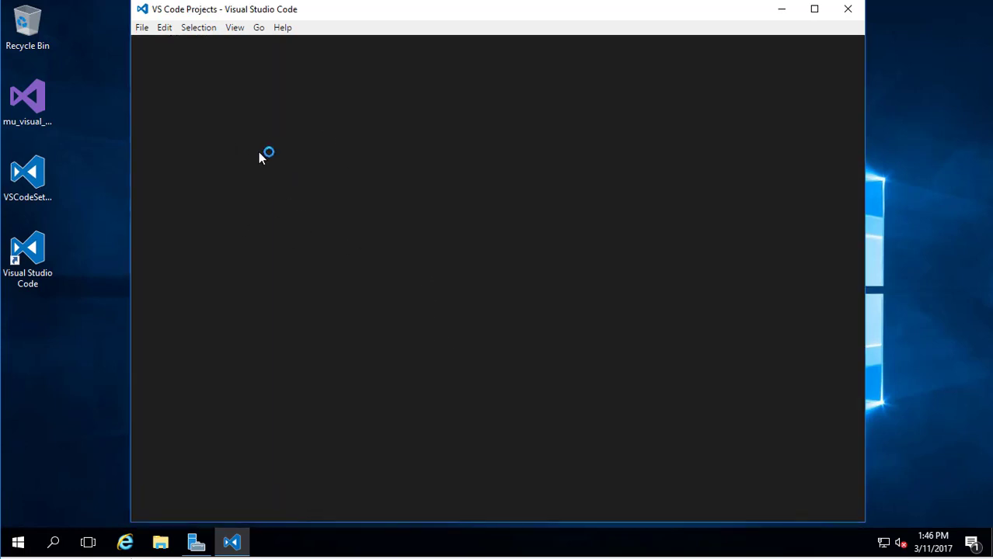
click(149, 201)
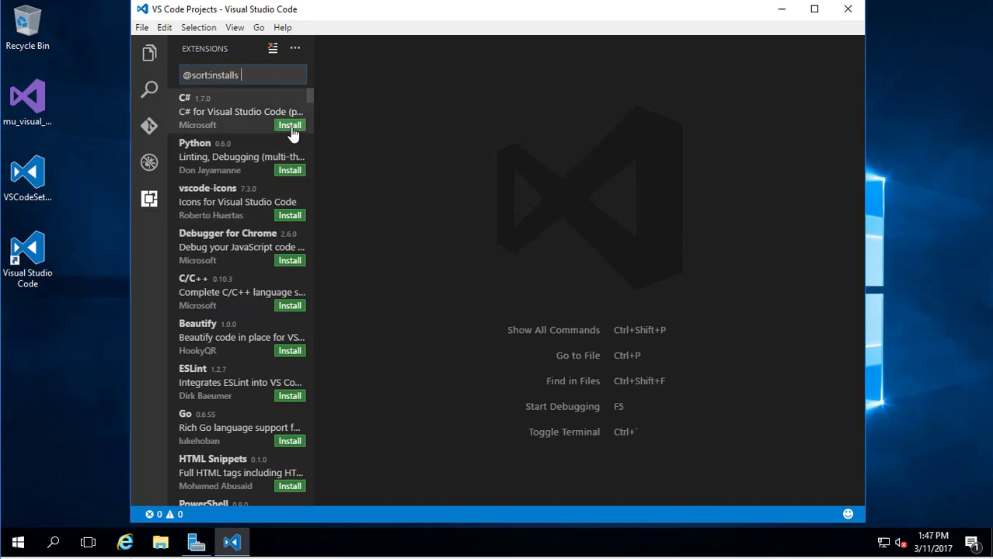
click(289, 124)
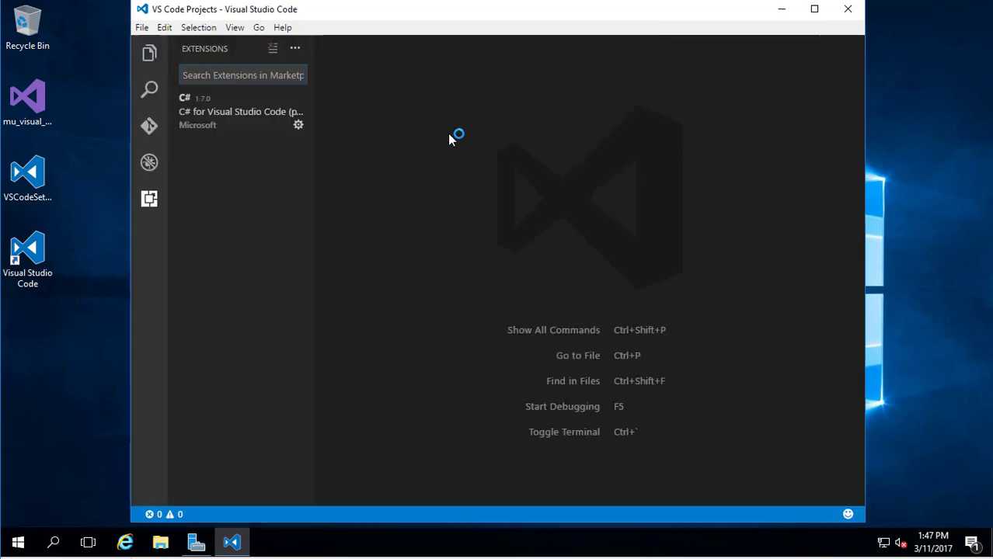
click(295, 48)
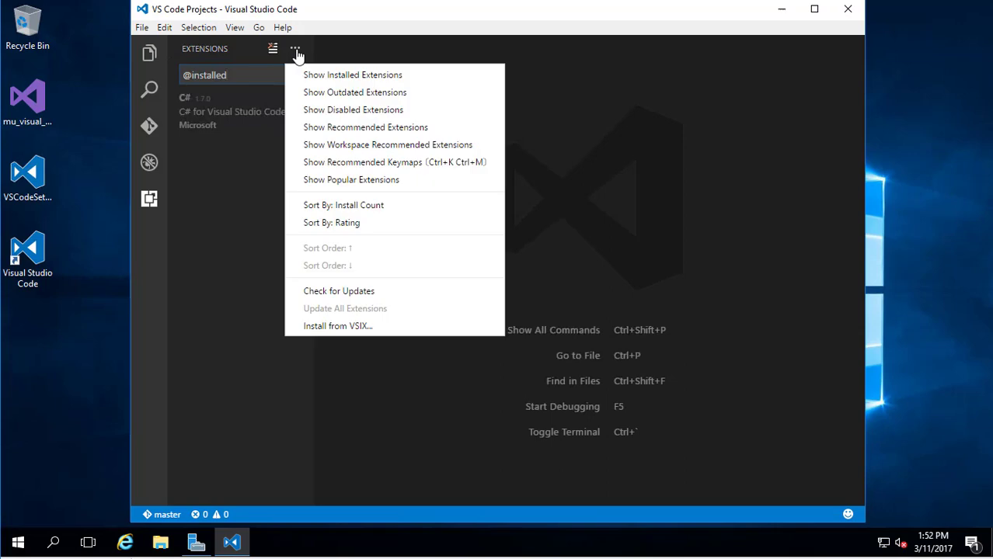
click(342, 205)
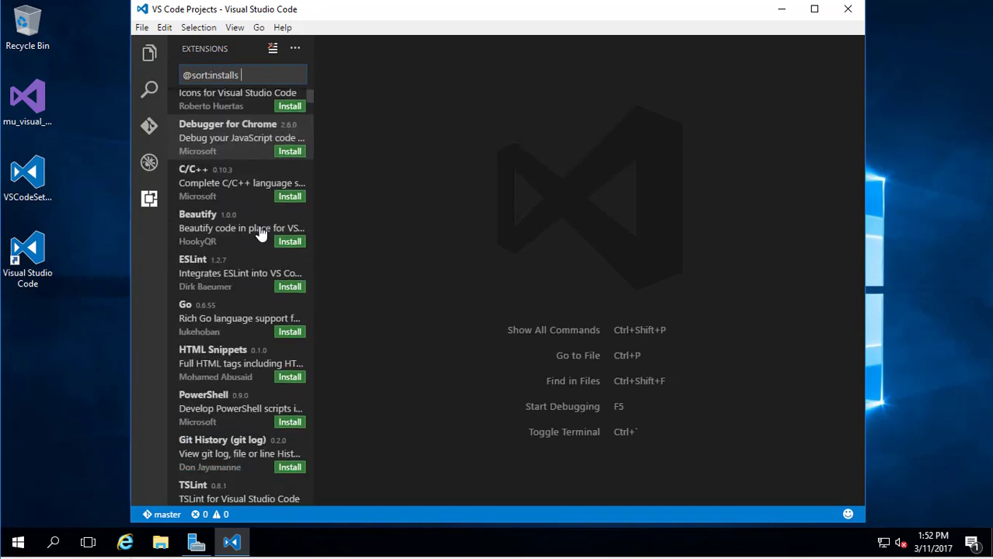
scroll(up, 3)
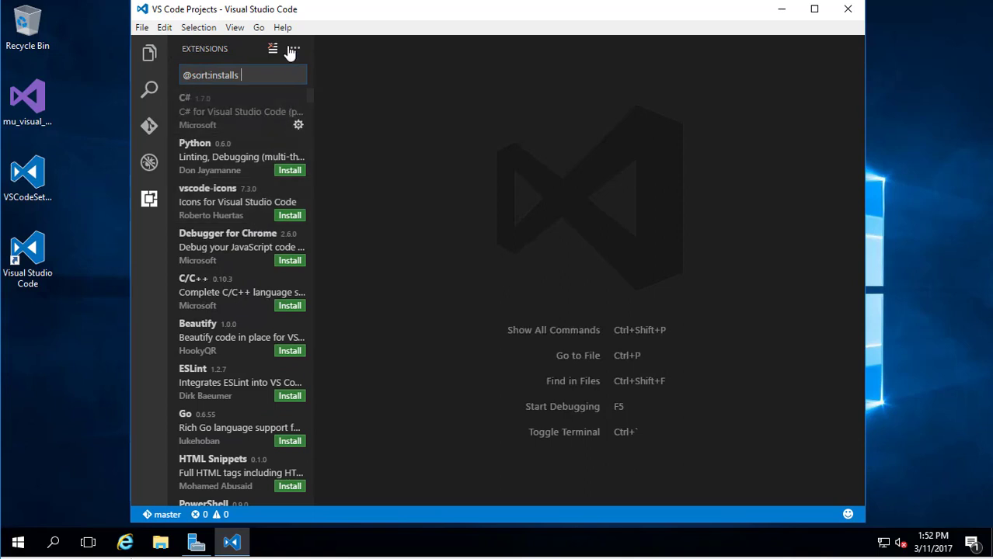
text(@installed)
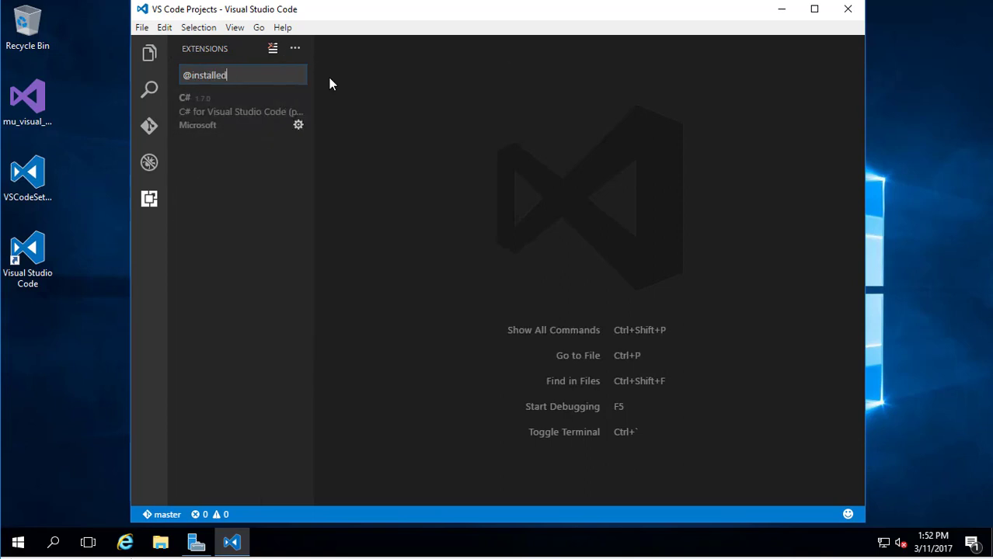
click(239, 112)
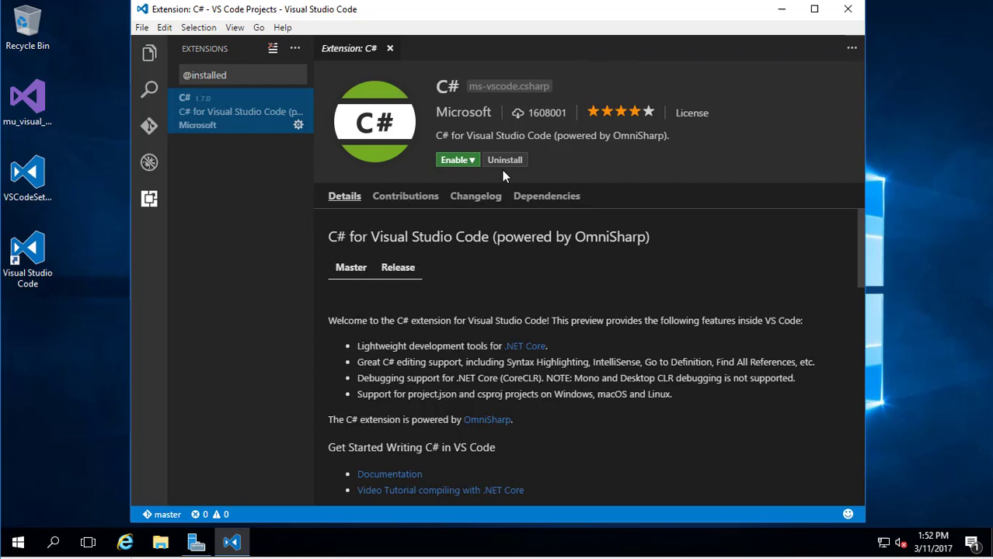
Enable C# for this workspace only, reload the window and confirm it is active
click(457, 159)
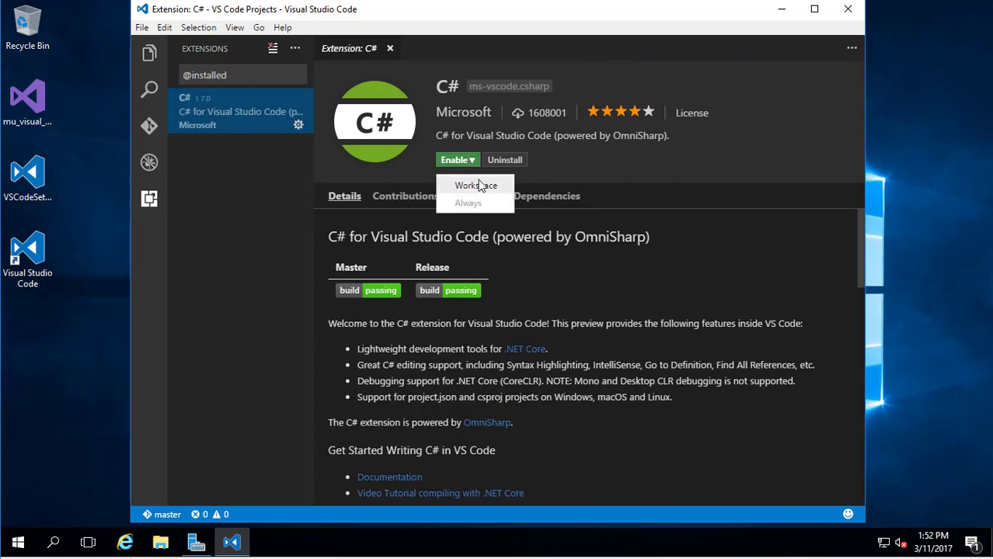
click(476, 185)
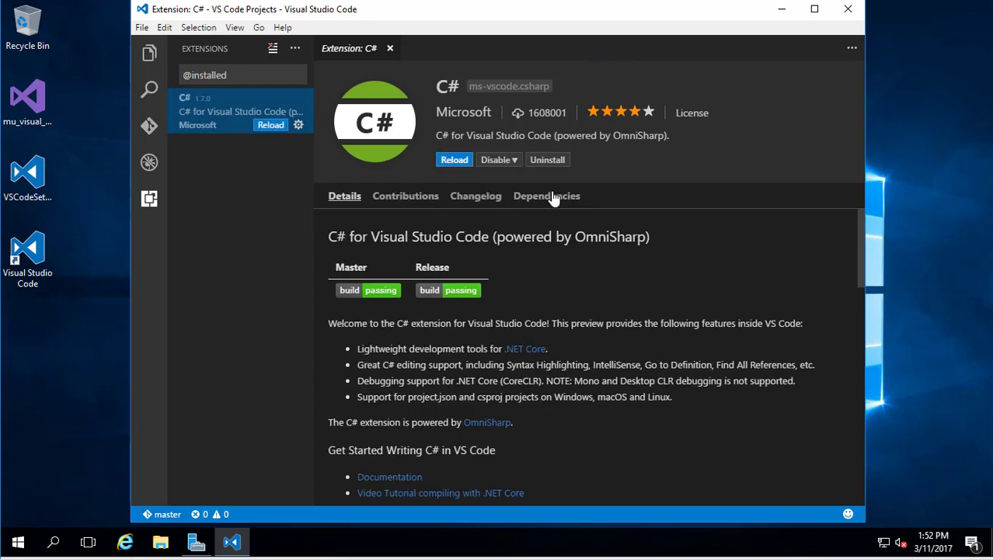
click(454, 158)
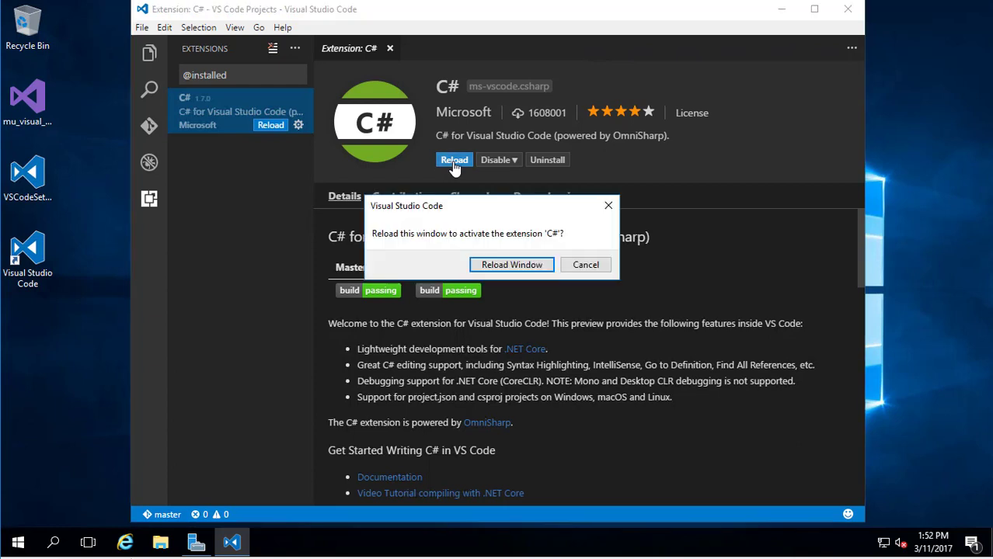
click(511, 264)
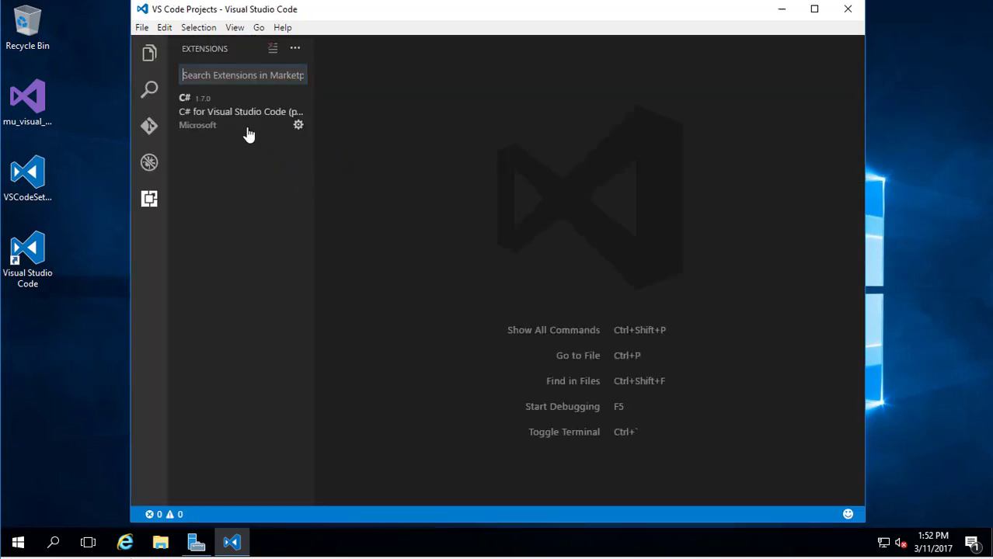
click(239, 112)
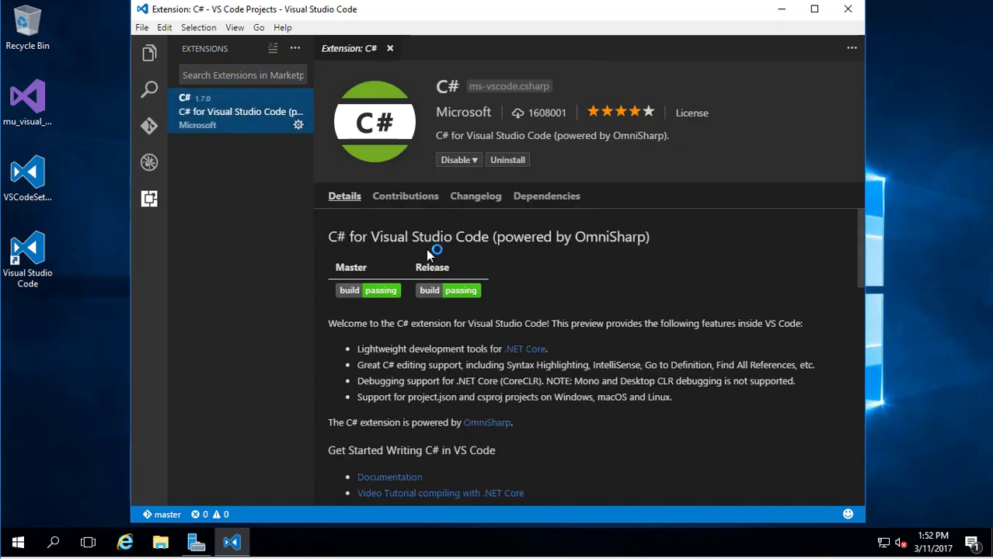
mouse_move(310, 205)
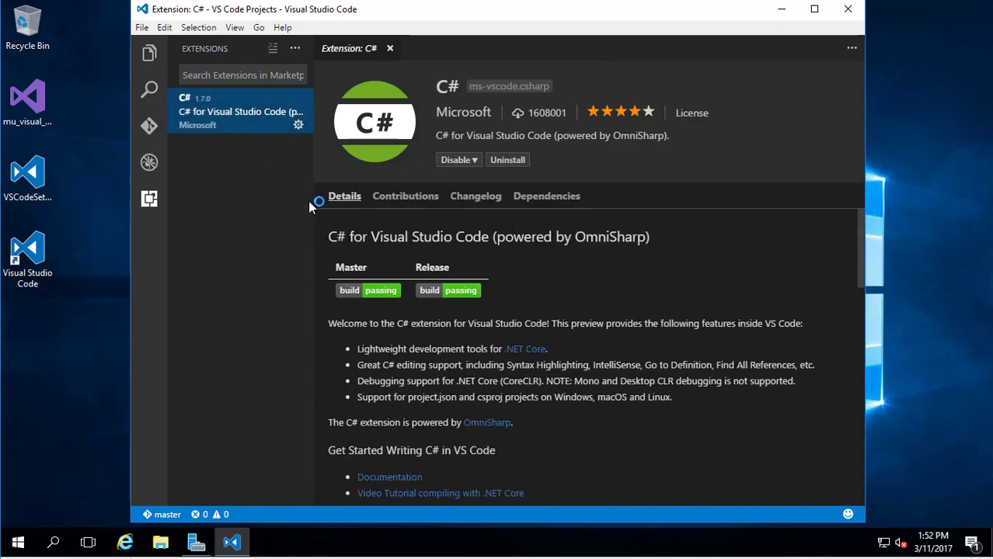
click(390, 48)
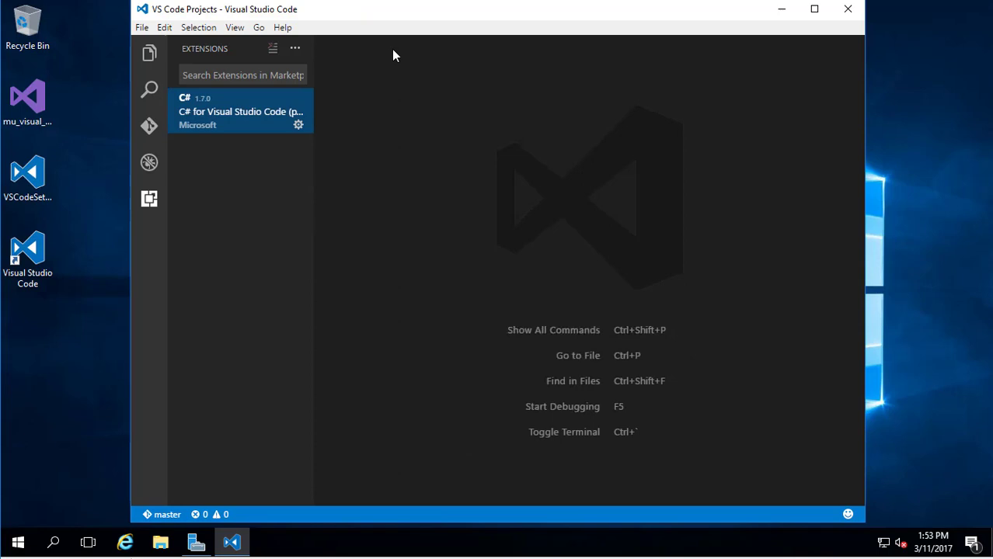
click(142, 28)
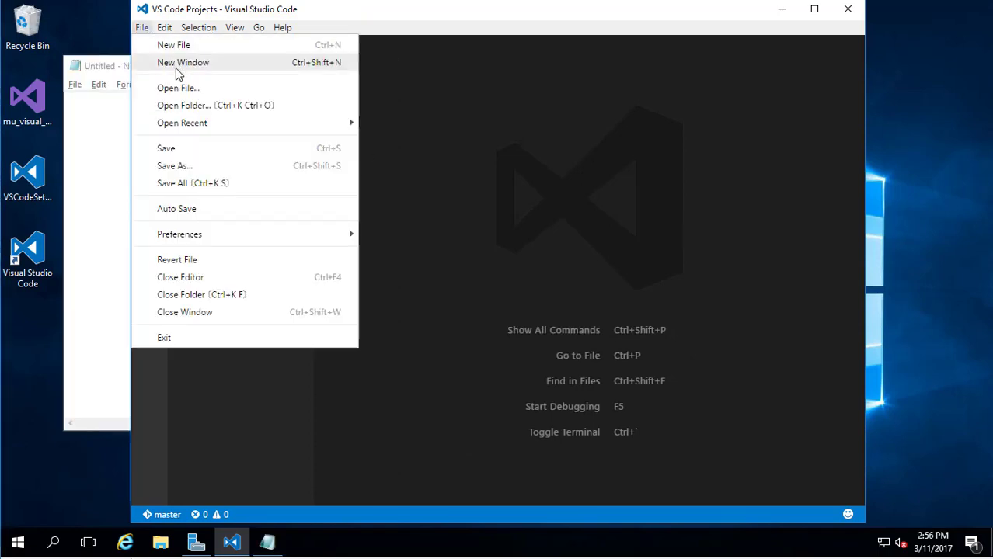
Create a new 'My Project' folder inside VS Code Projects and open it as the workspace
click(185, 106)
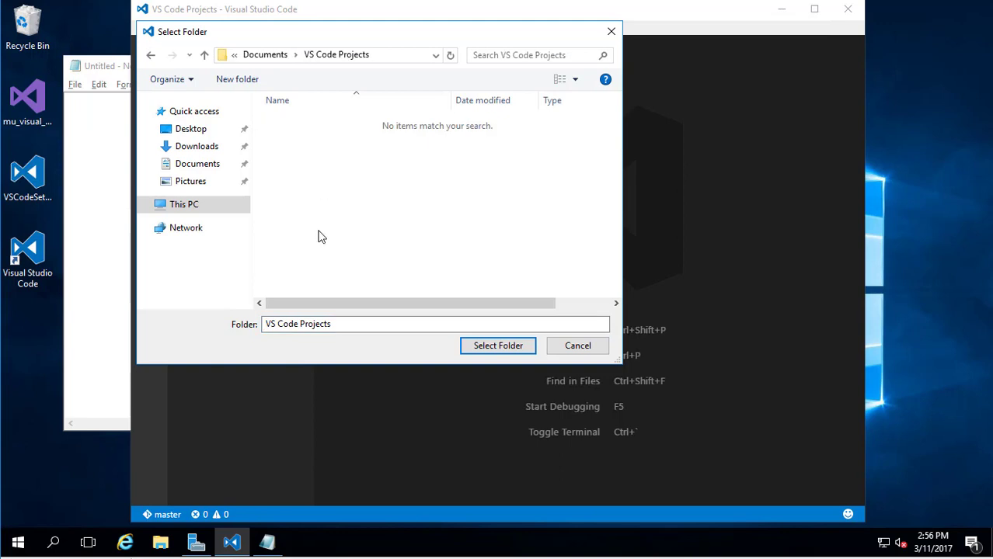
click(237, 78)
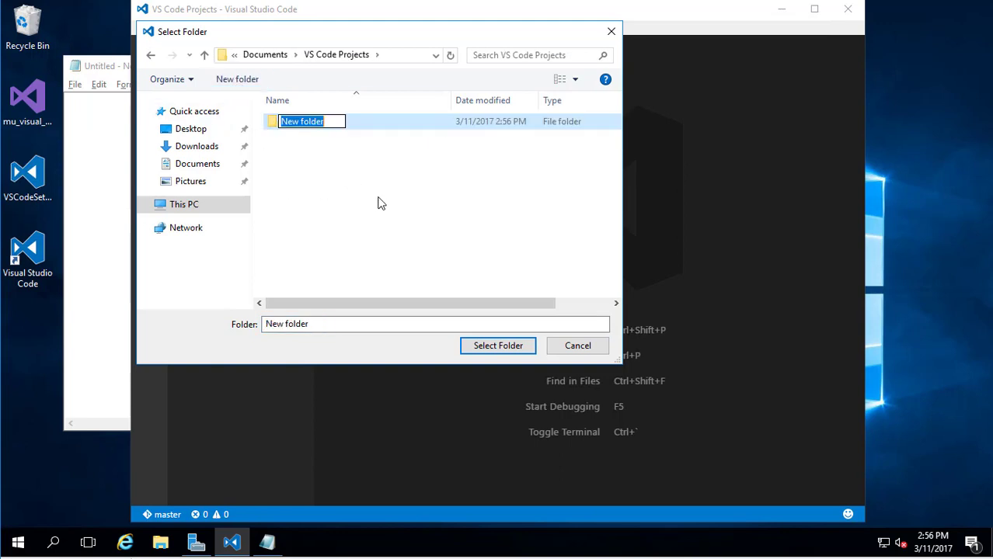
text(My Project)
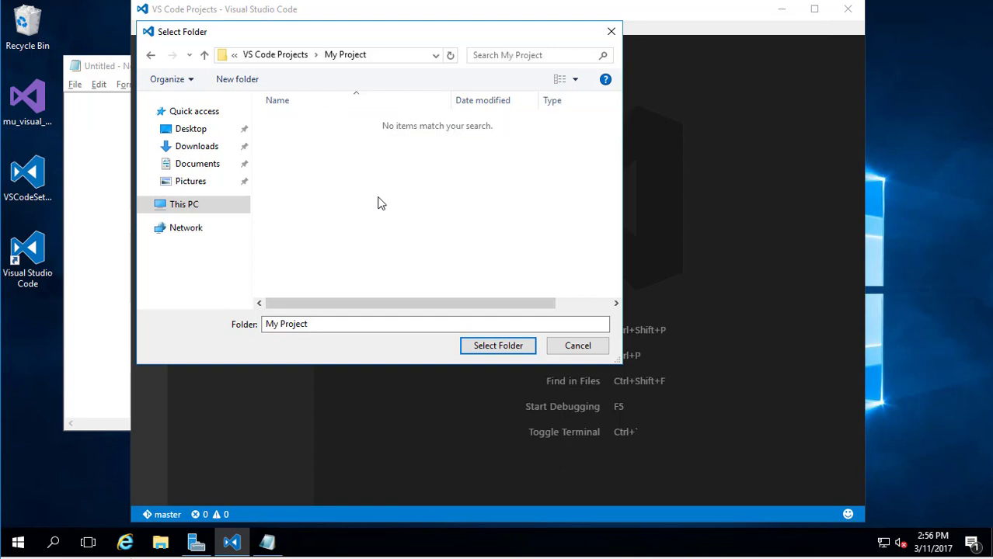
click(498, 345)
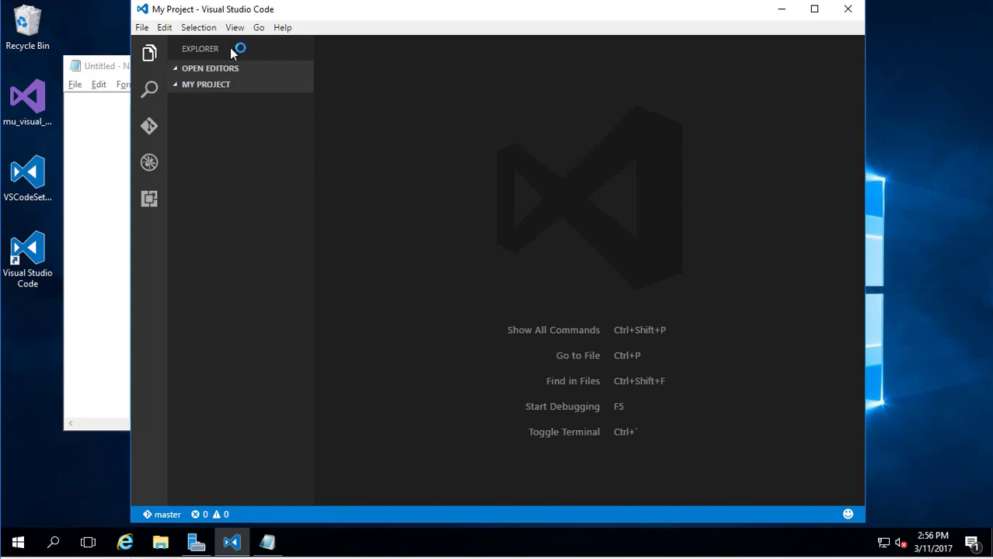
Run dotnet new console in the integrated terminal, then view the generated Program.cs
click(234, 28)
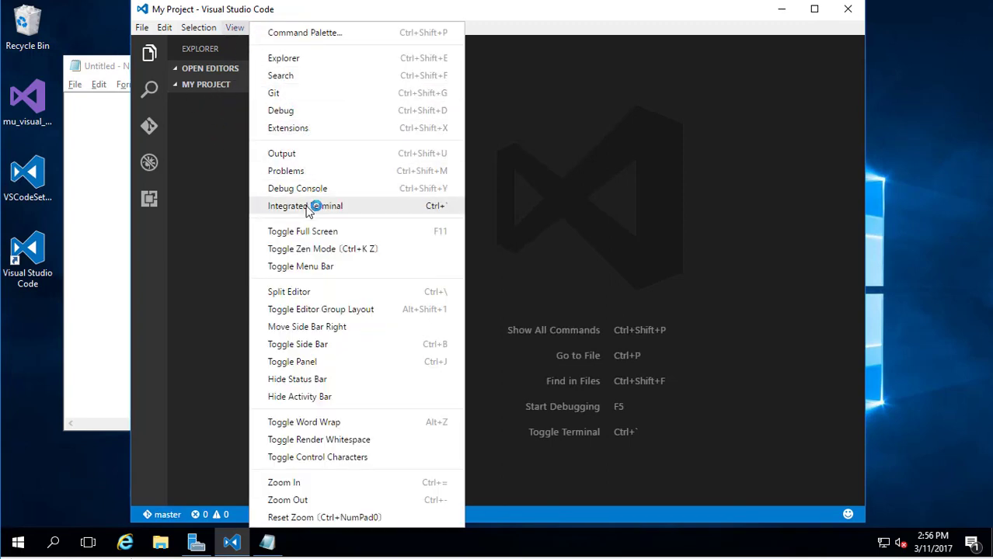
click(305, 205)
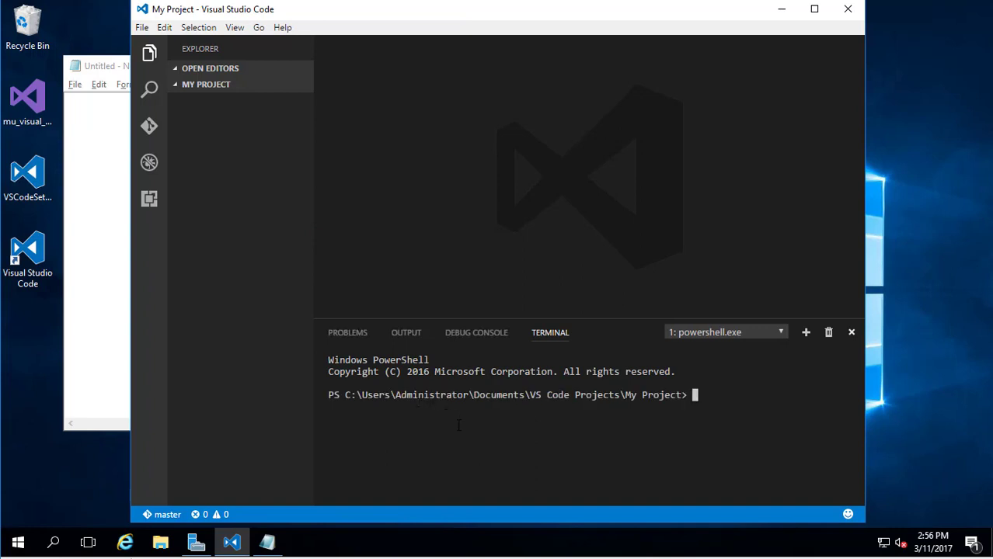
text(dot)
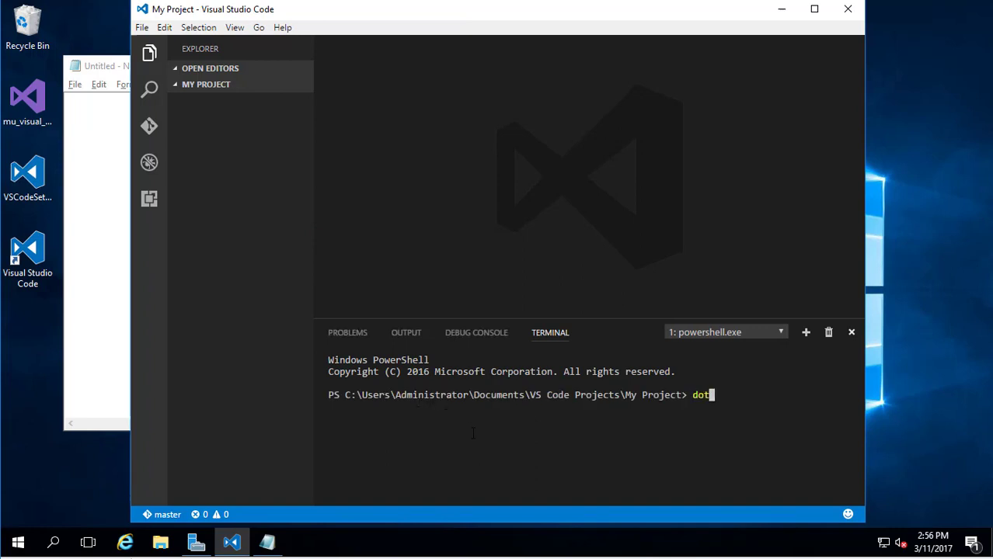
text(net)
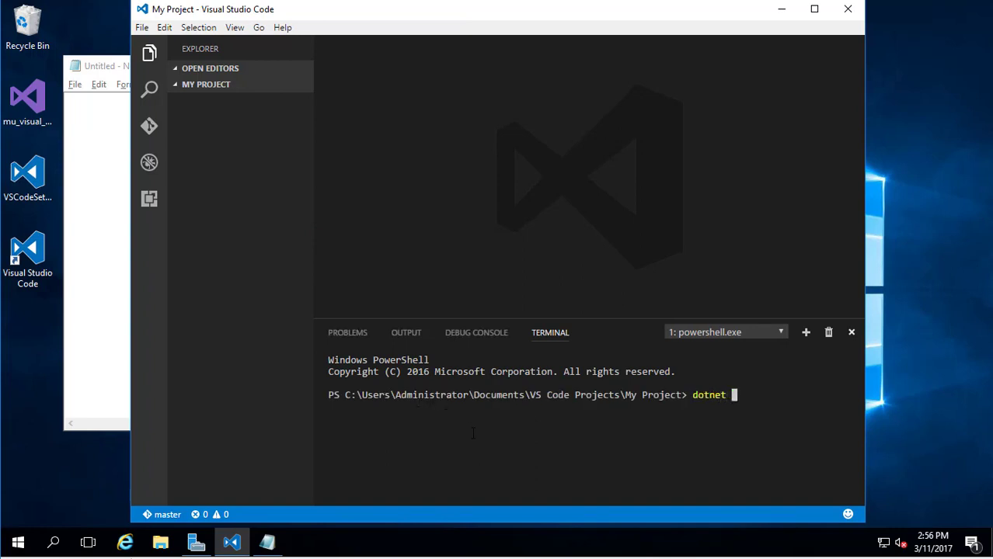
text(new mvc)
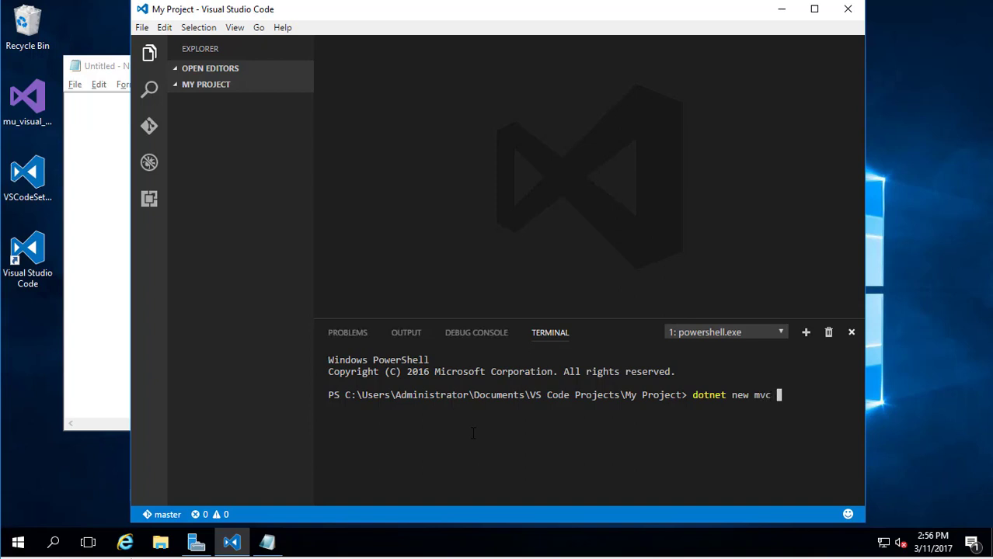
text(console)
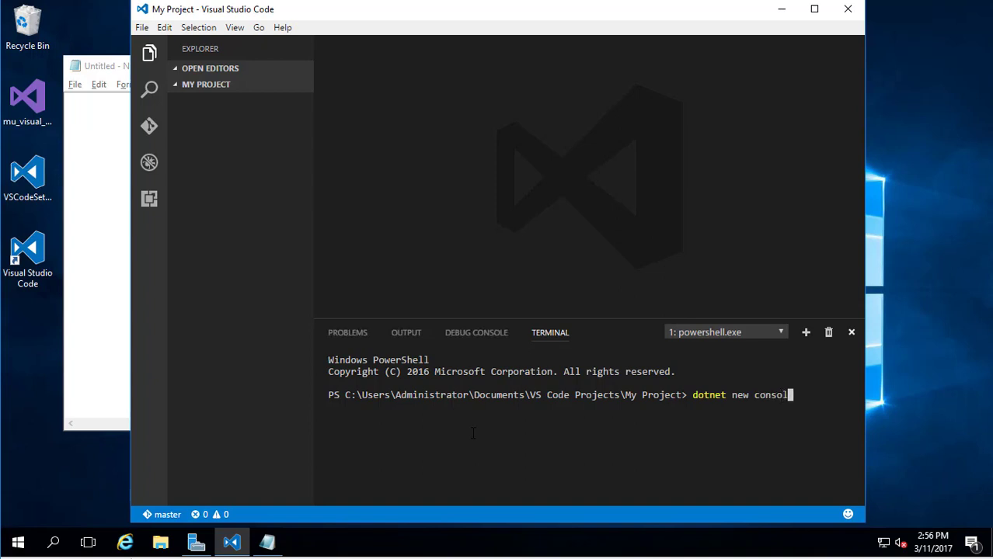
text(e)
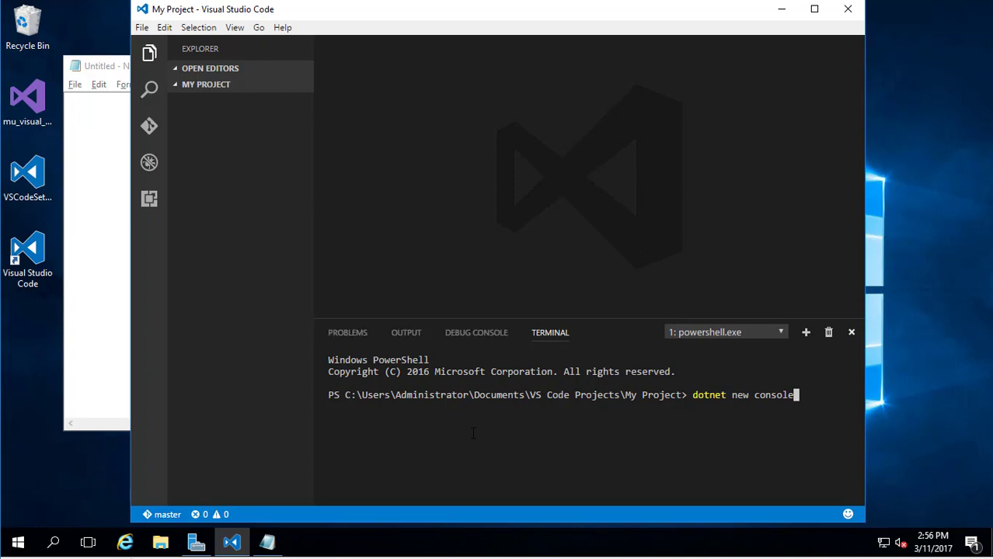
key(Return)
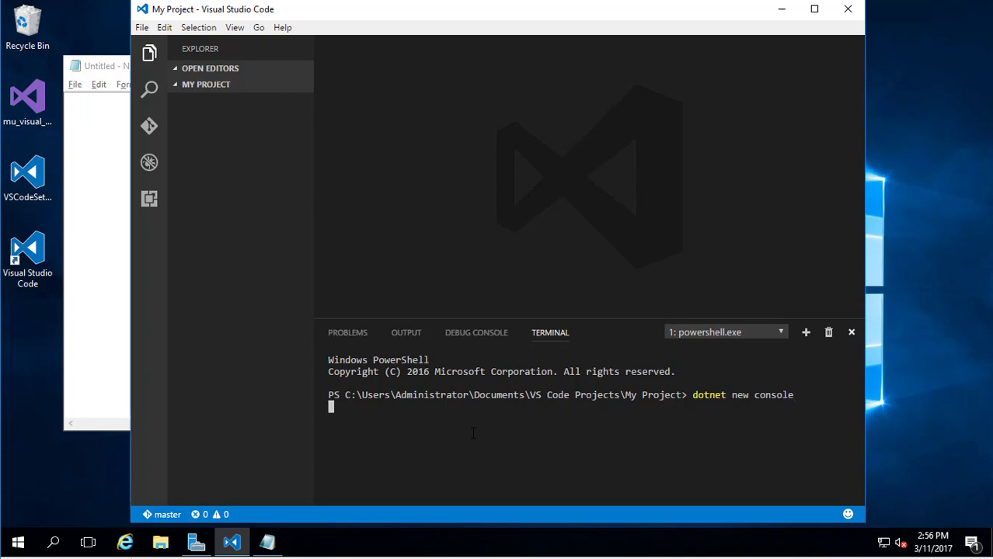
key(Return)
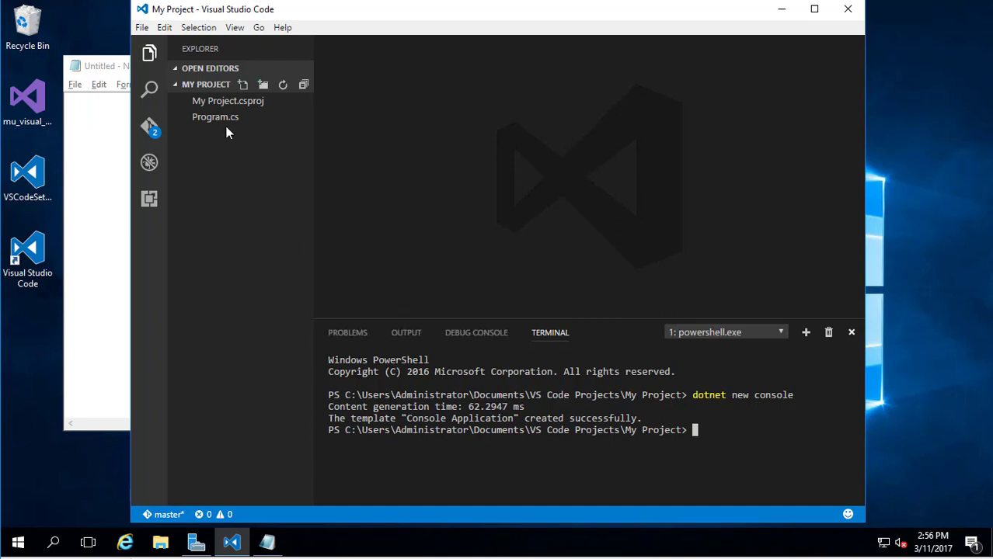
click(214, 116)
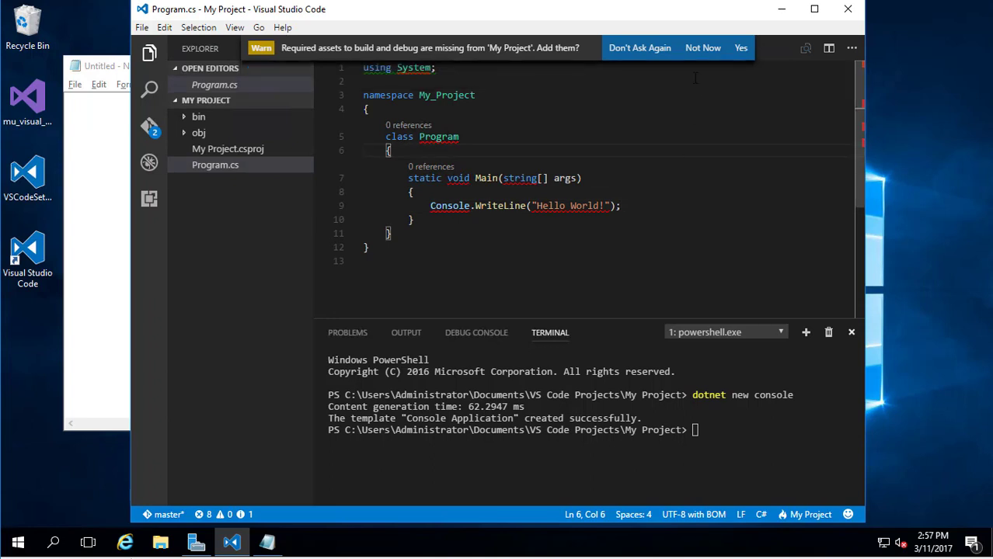
Accept adding the missing build and debug assets, then return to the terminal
click(740, 46)
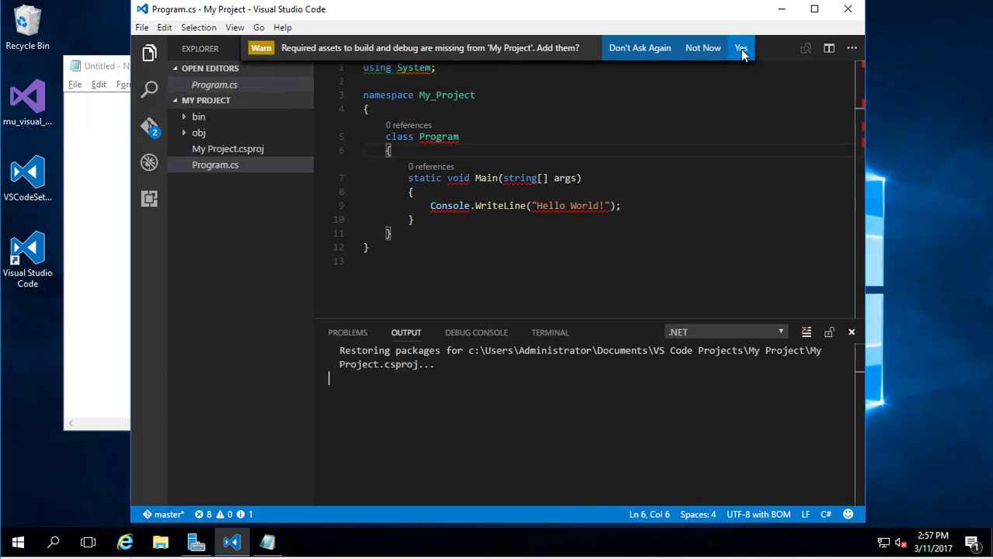
click(739, 47)
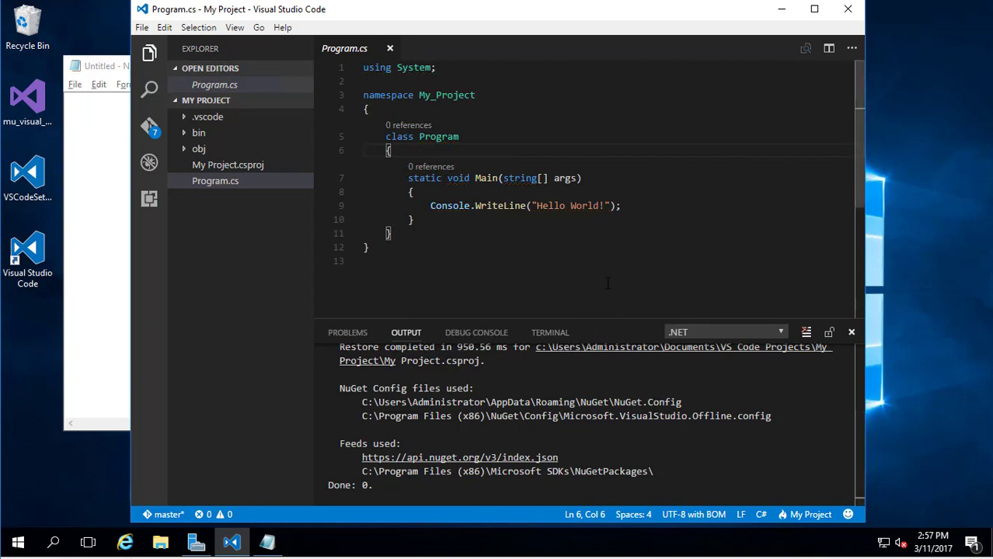
click(550, 333)
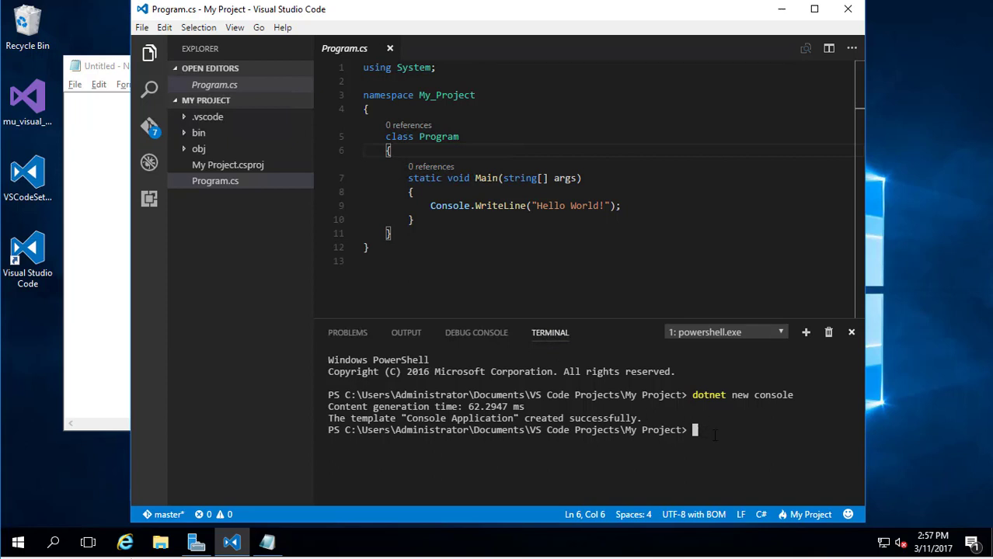
Run dotnet run so the console app prints Hello World!
text(di)
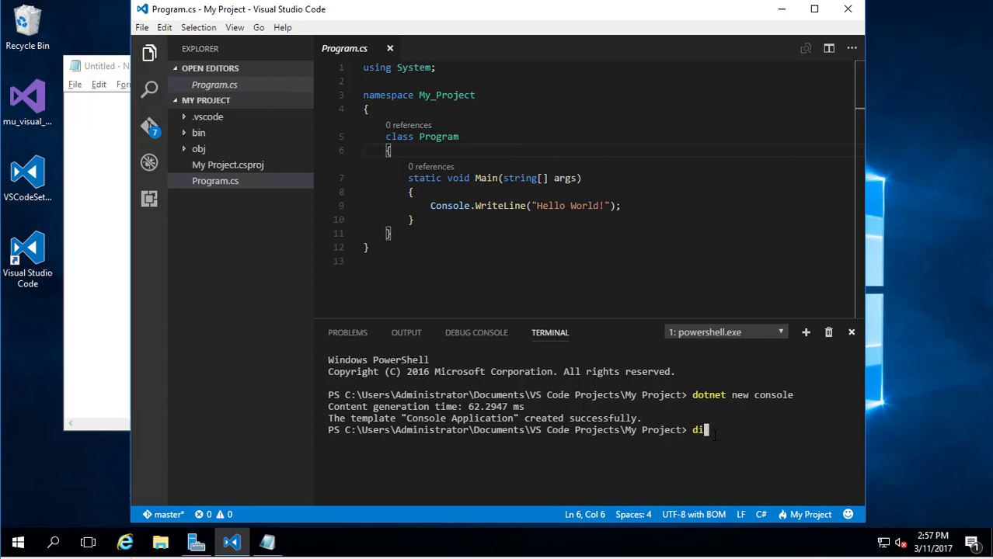
text(otnet run)
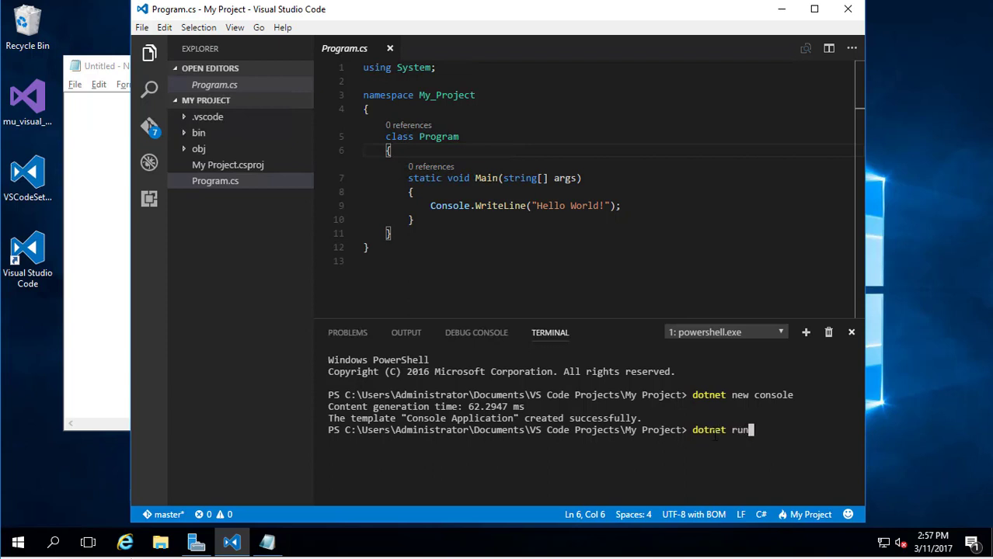
key(Return)
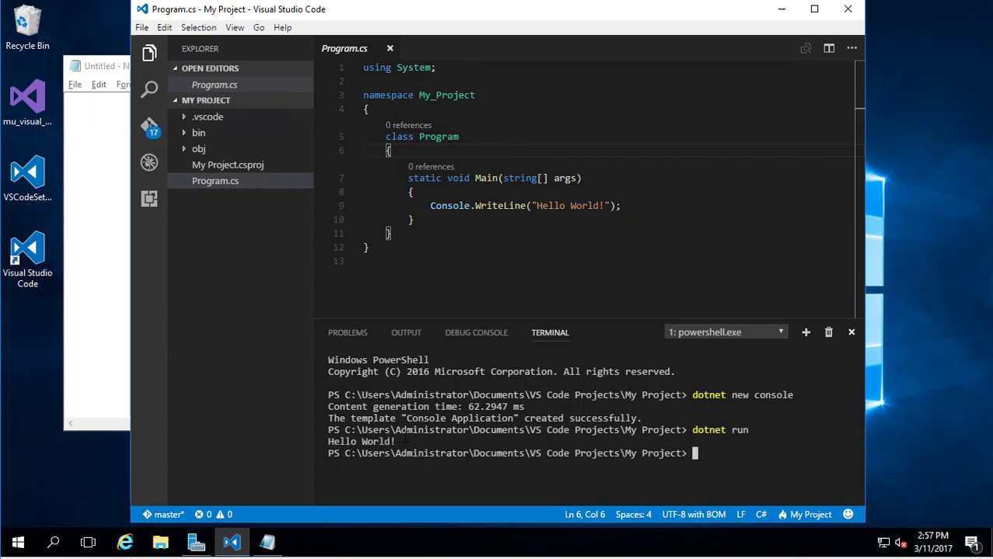
double_click(361, 441)
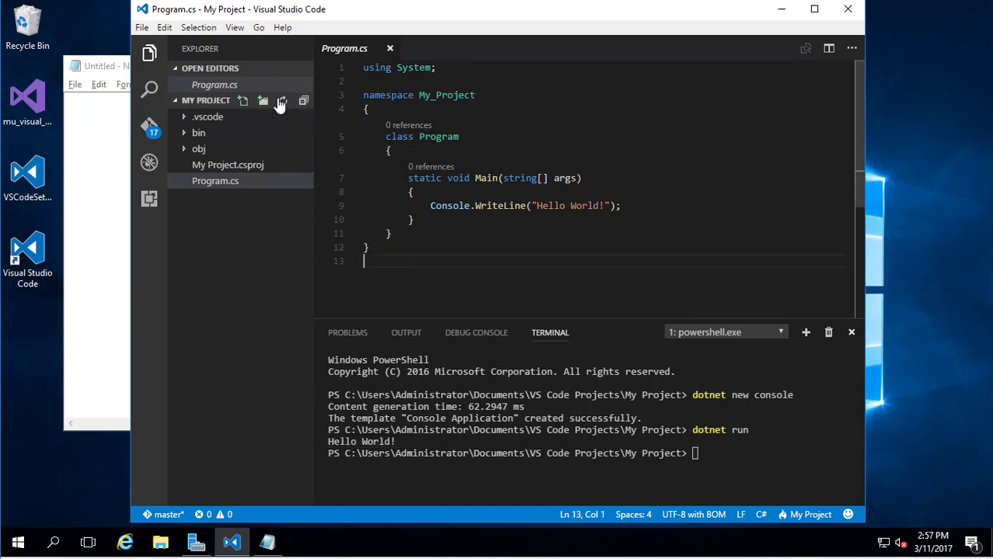
Switch to the Debug view and set a breakpoint on the Console.WriteLine line (line 9)
click(234, 28)
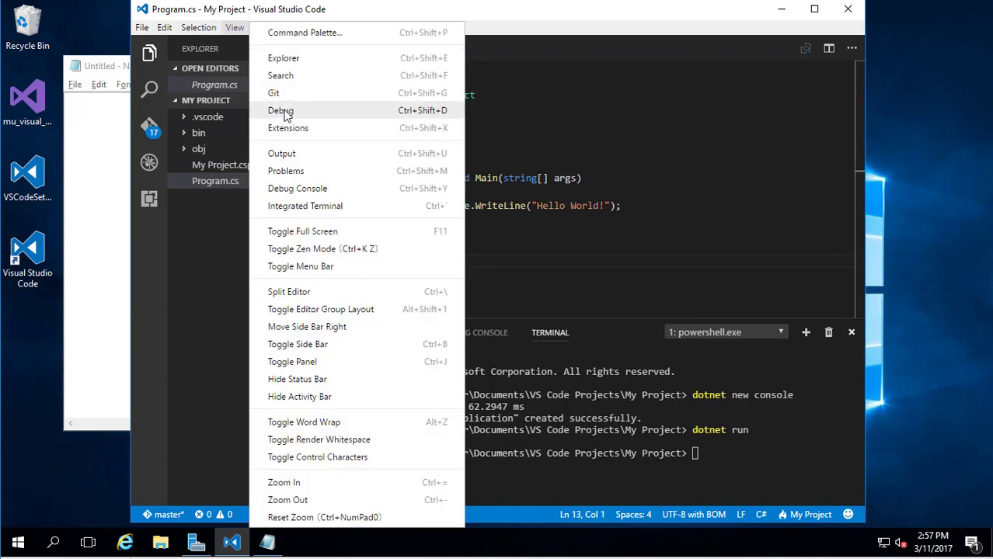
click(282, 108)
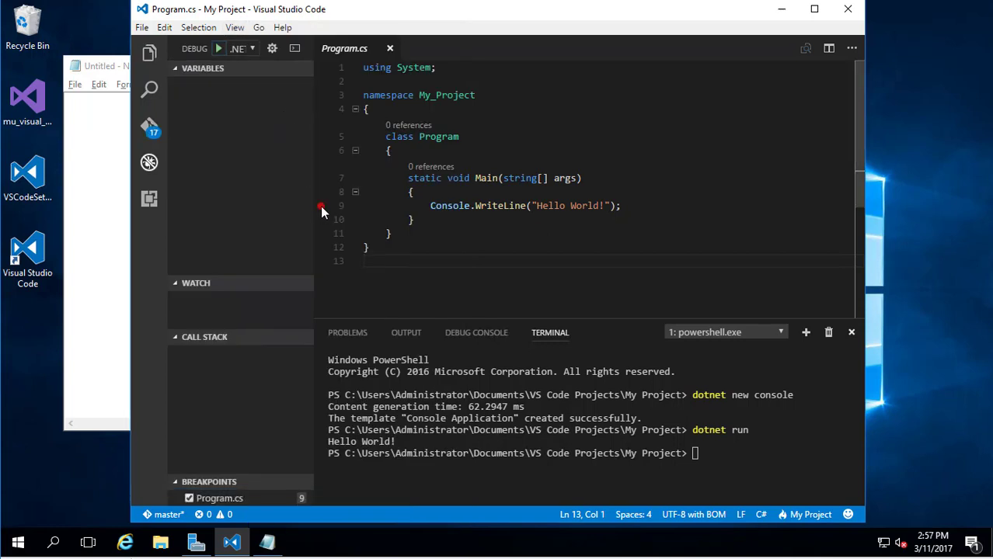
click(320, 205)
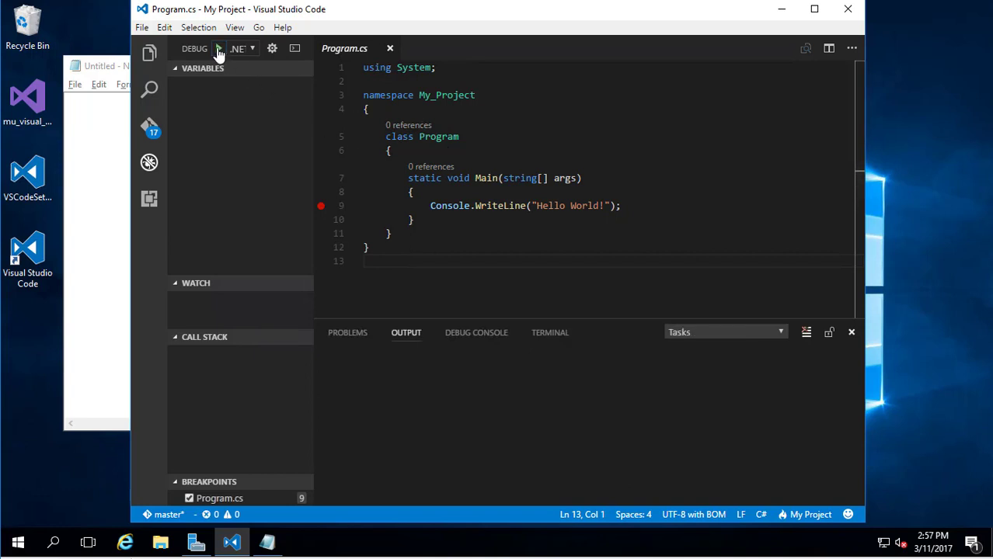
Start debugging, pause at the breakpoint, then continue so Hello World! prints in the debug console
click(217, 48)
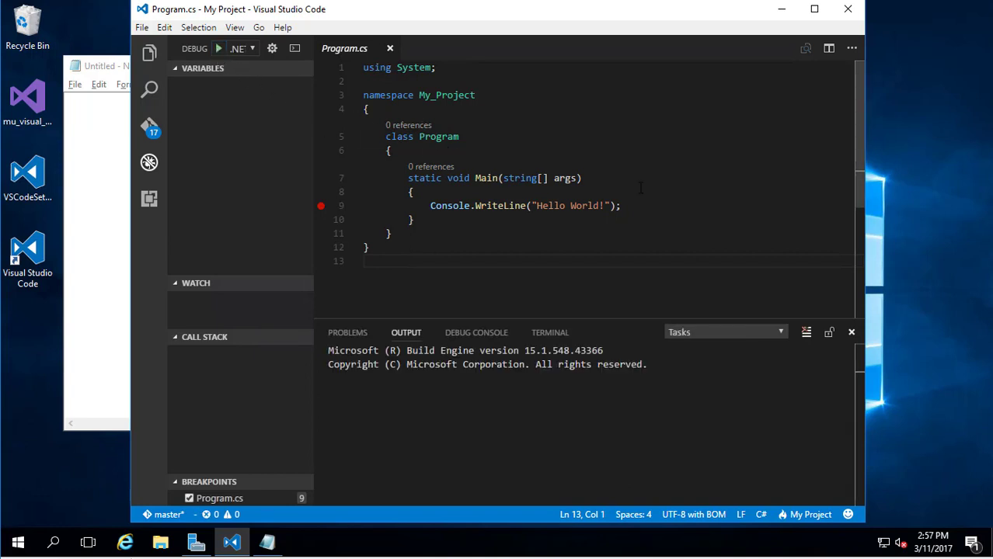
click(217, 48)
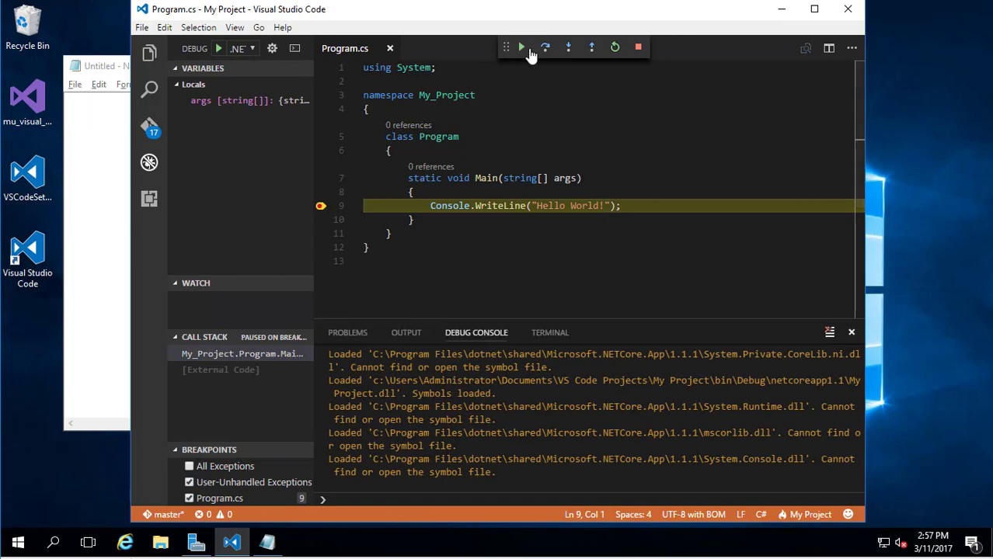
click(521, 47)
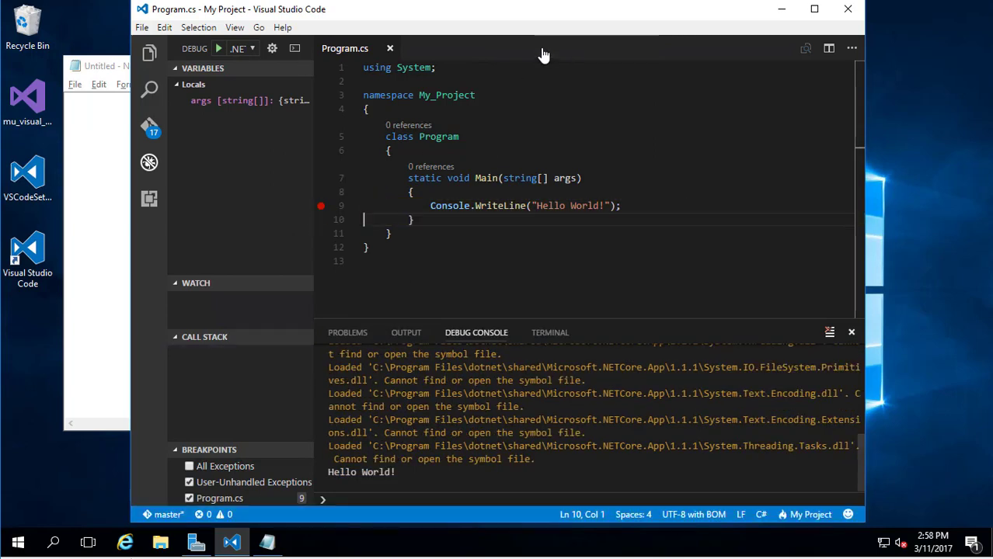